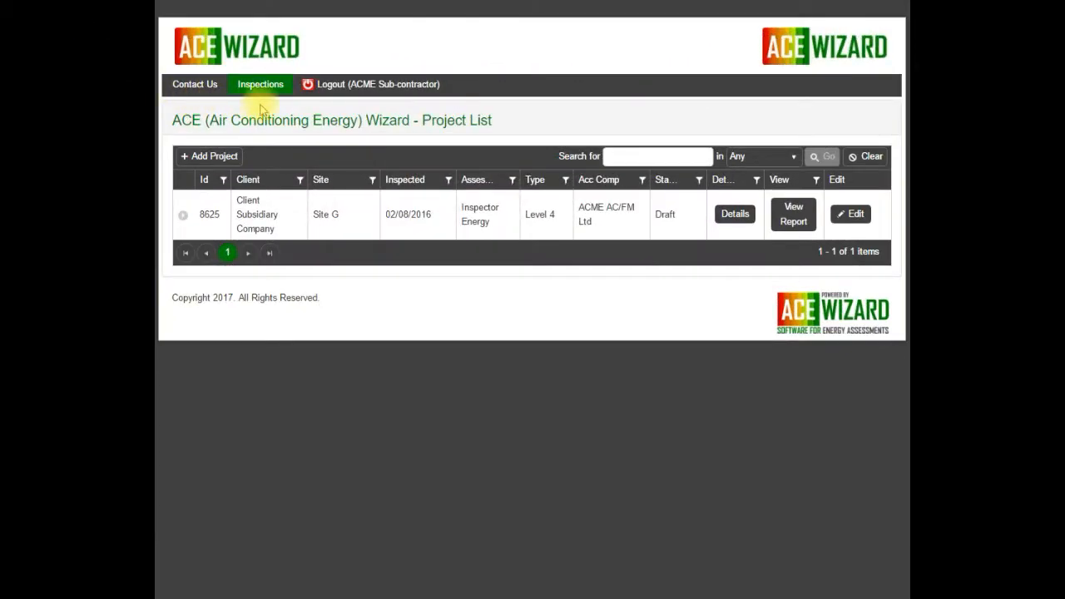
mouse_move(379, 84)
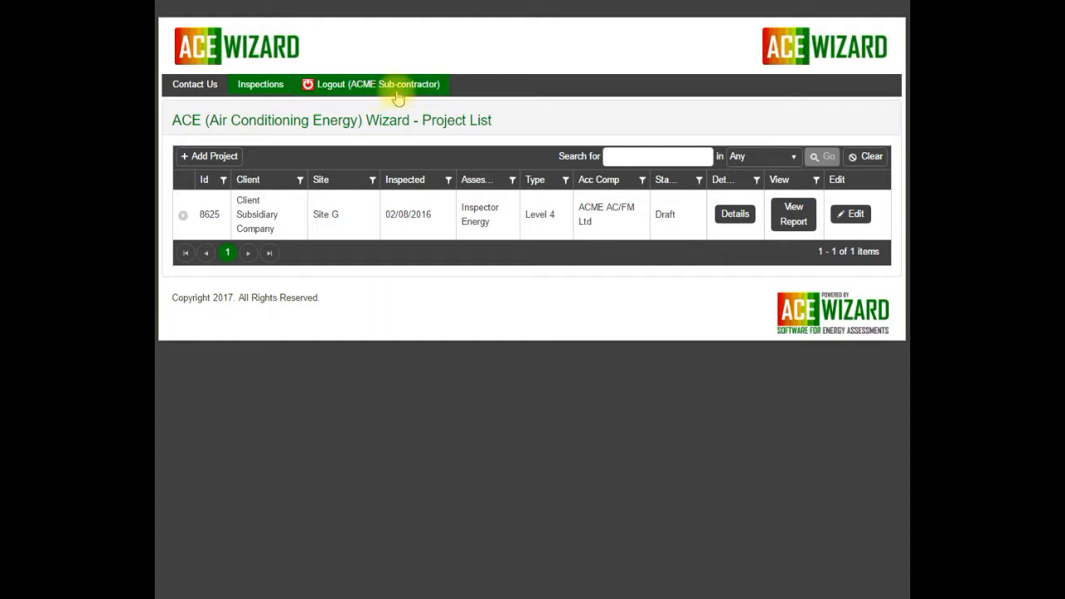
mouse_move(429, 112)
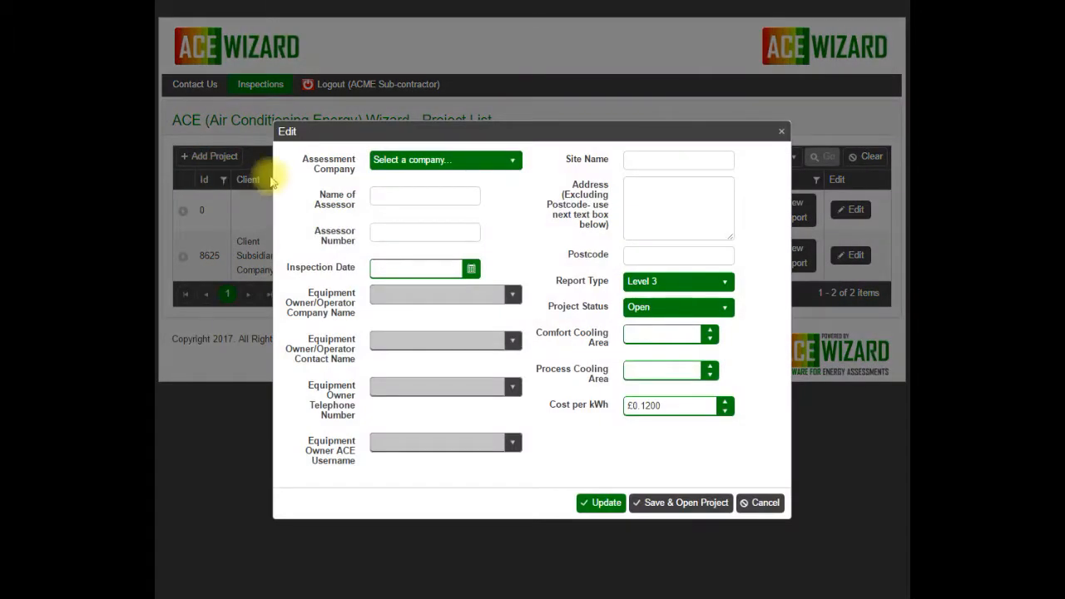
mouse_move(763, 185)
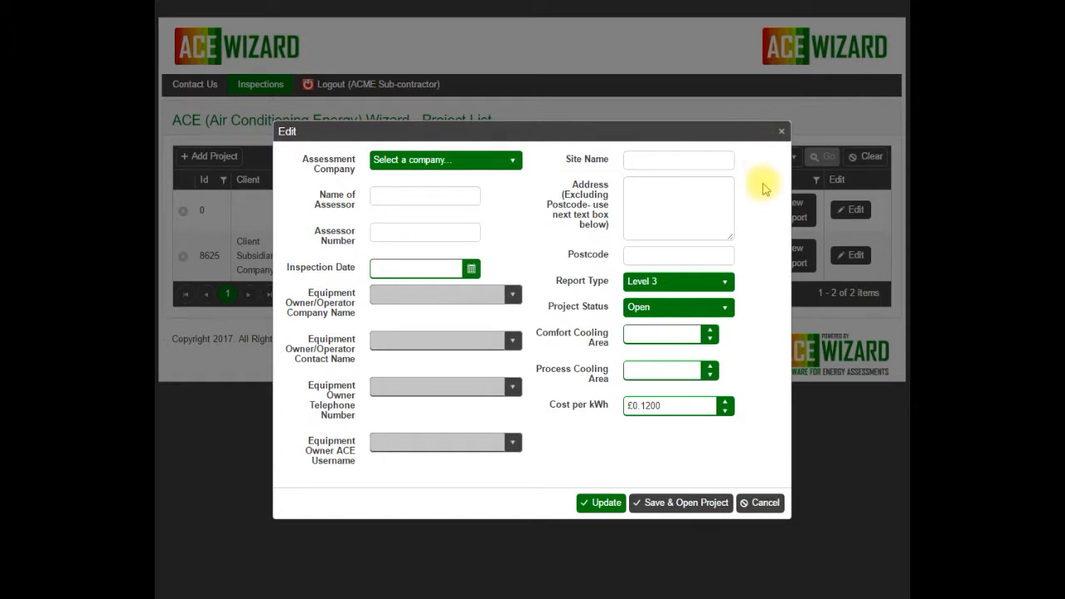
mouse_move(363, 481)
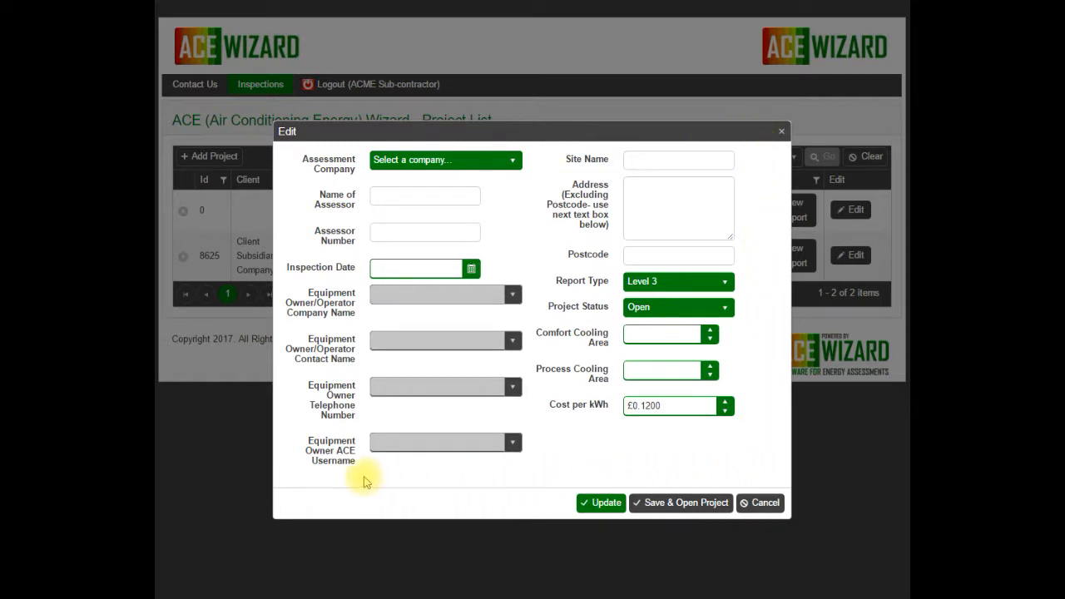
Add a new project, bringing up its blank Edit details form
click(424, 196)
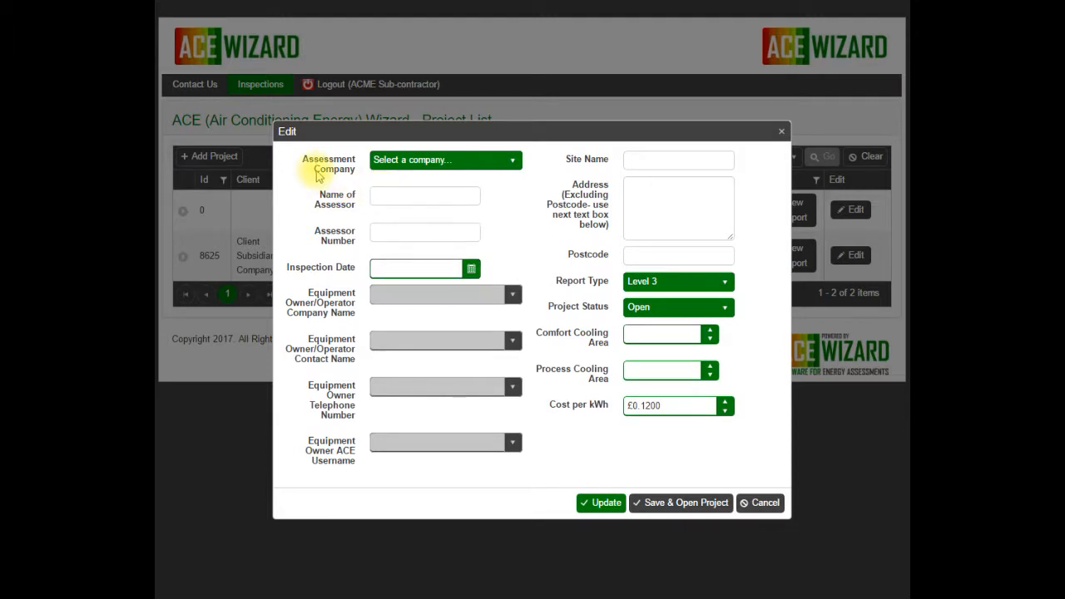
click(424, 232)
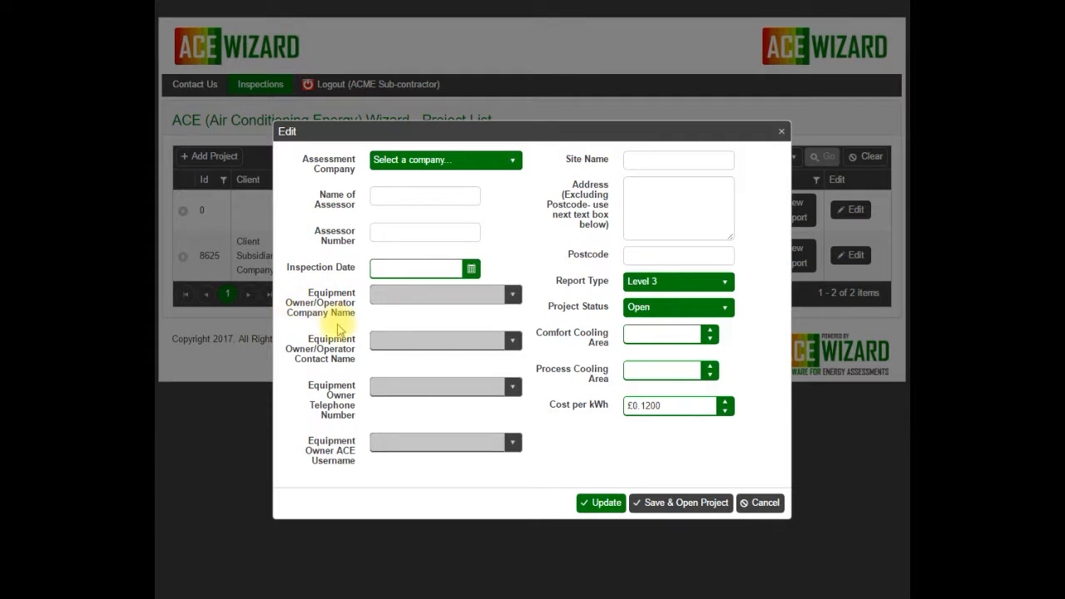
mouse_move(309, 380)
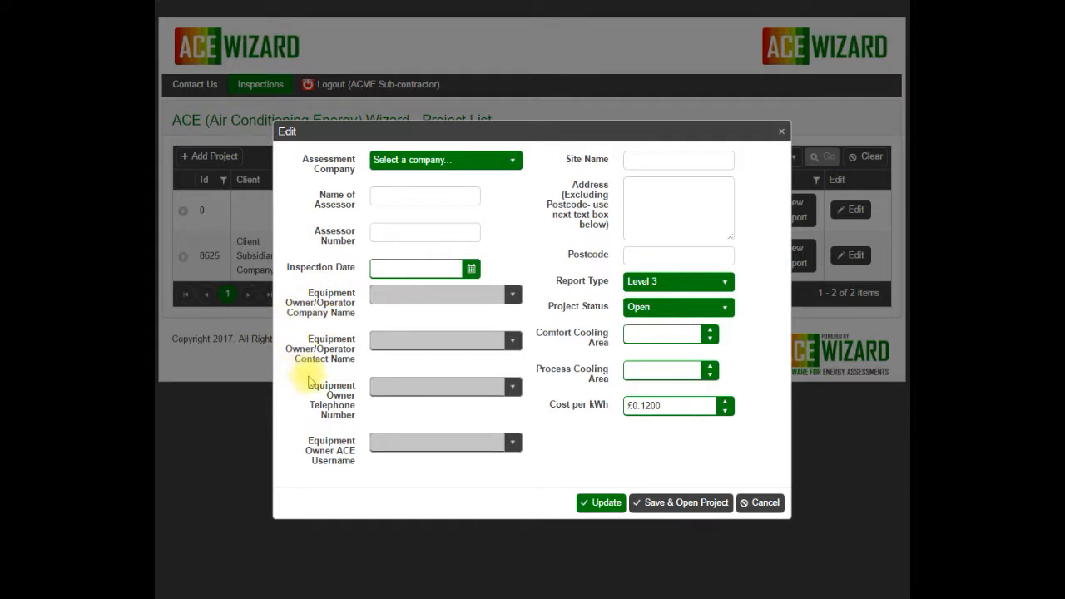
mouse_move(331, 445)
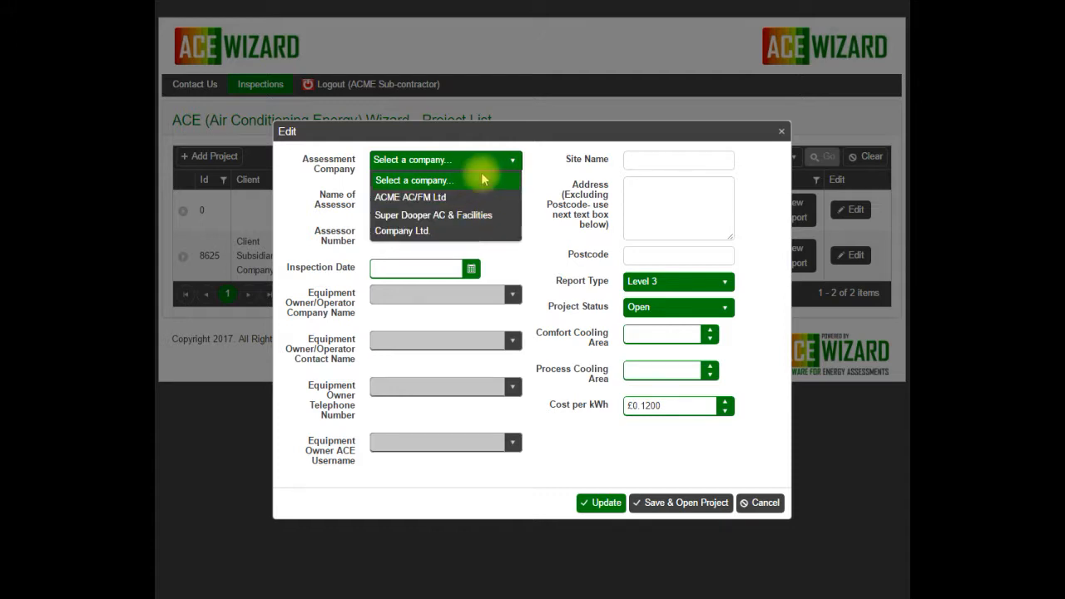
After trying ACME AC/FM Ltd, choose Super Dooper AC & Facilities Company Ltd as assessment company and list its owner companies
click(409, 197)
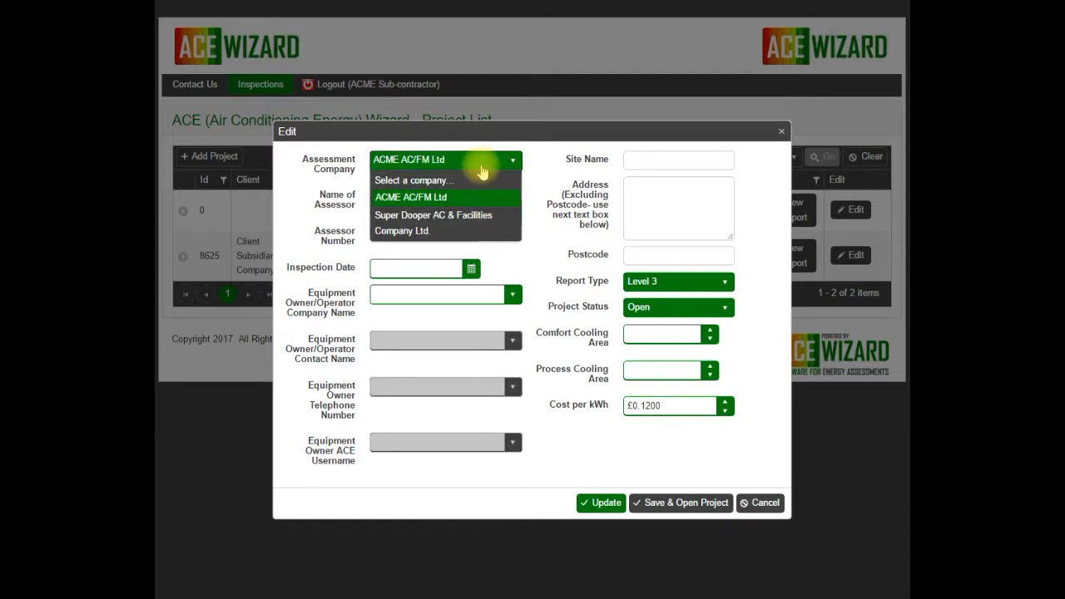
click(433, 214)
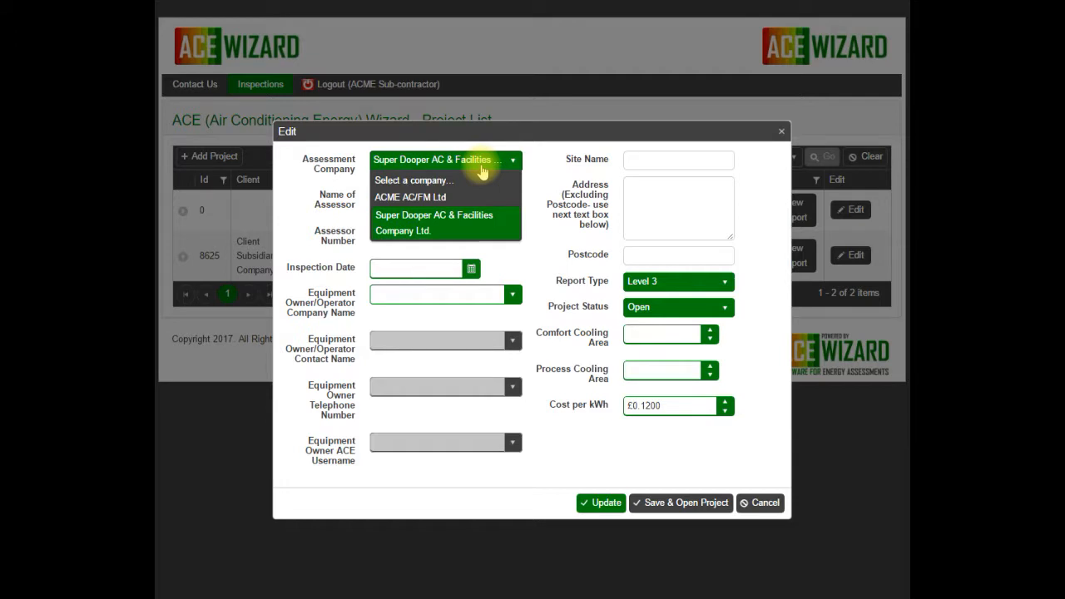
click(409, 197)
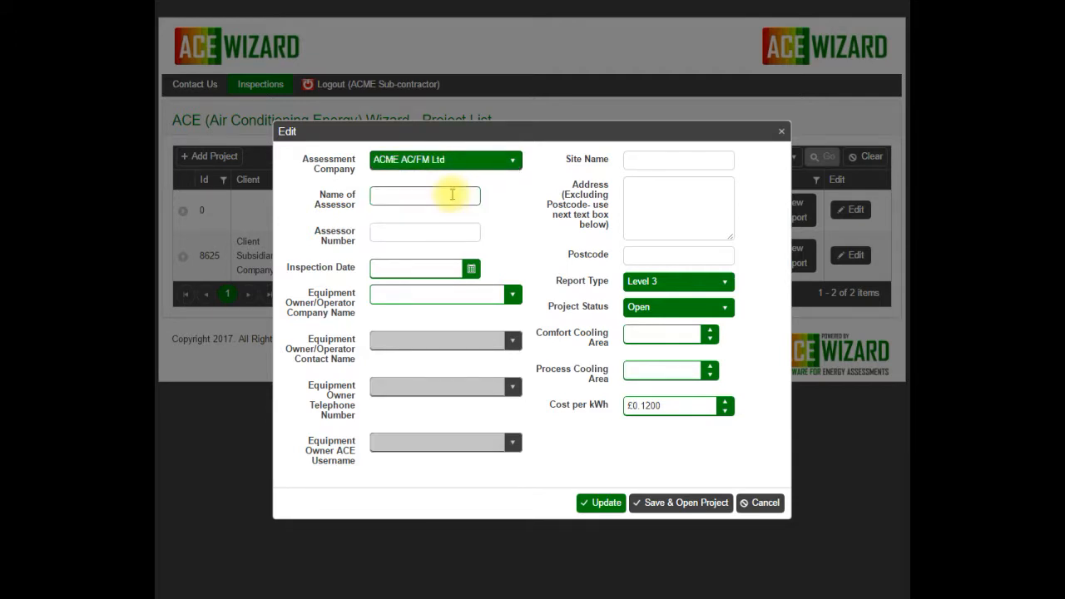
mouse_move(330, 302)
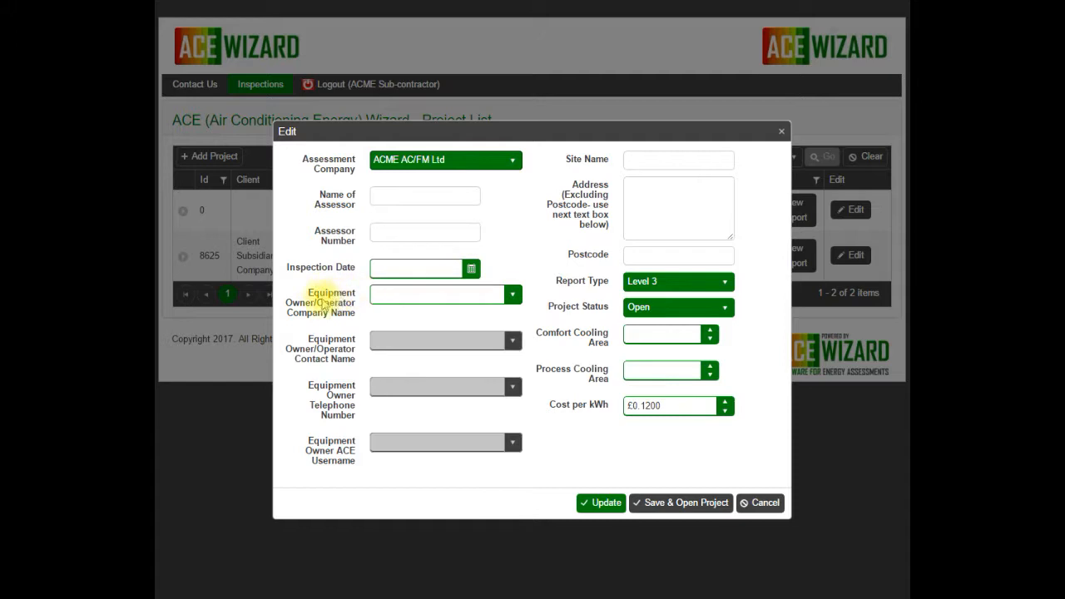
mouse_move(354, 312)
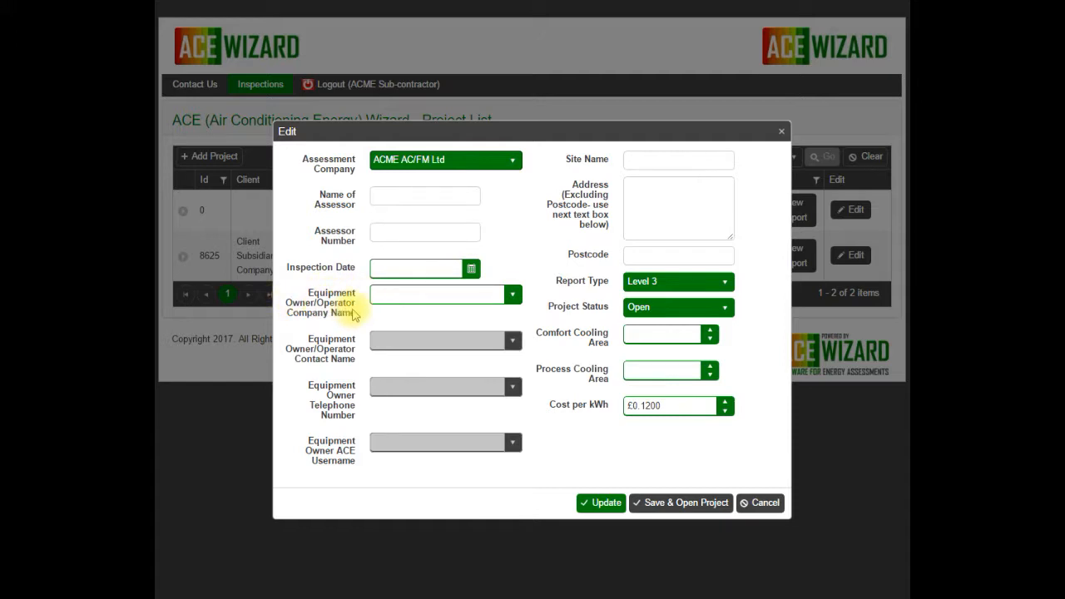
mouse_move(511, 314)
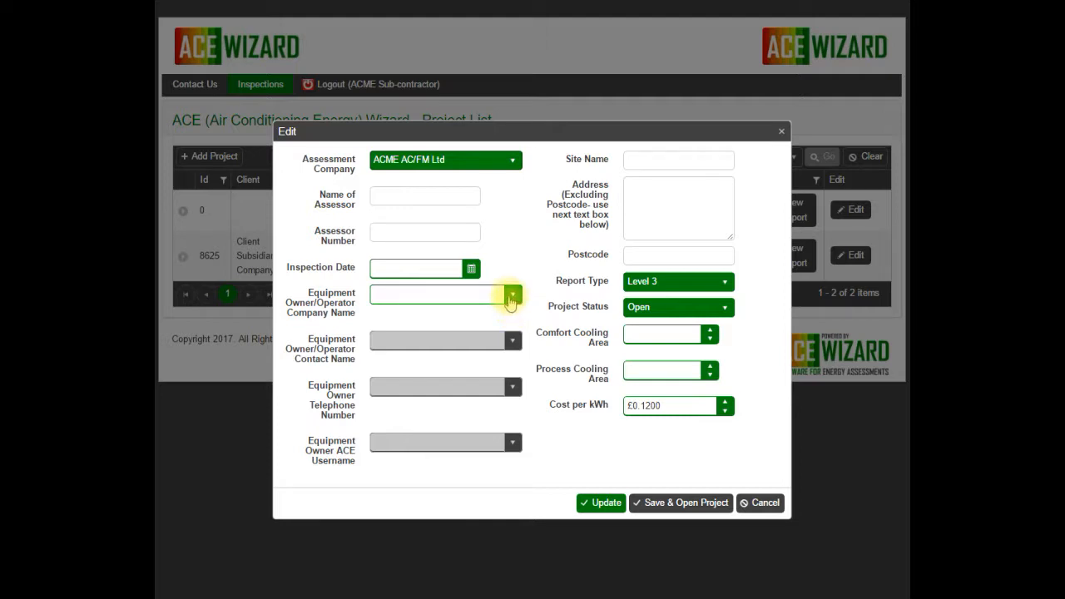
click(511, 296)
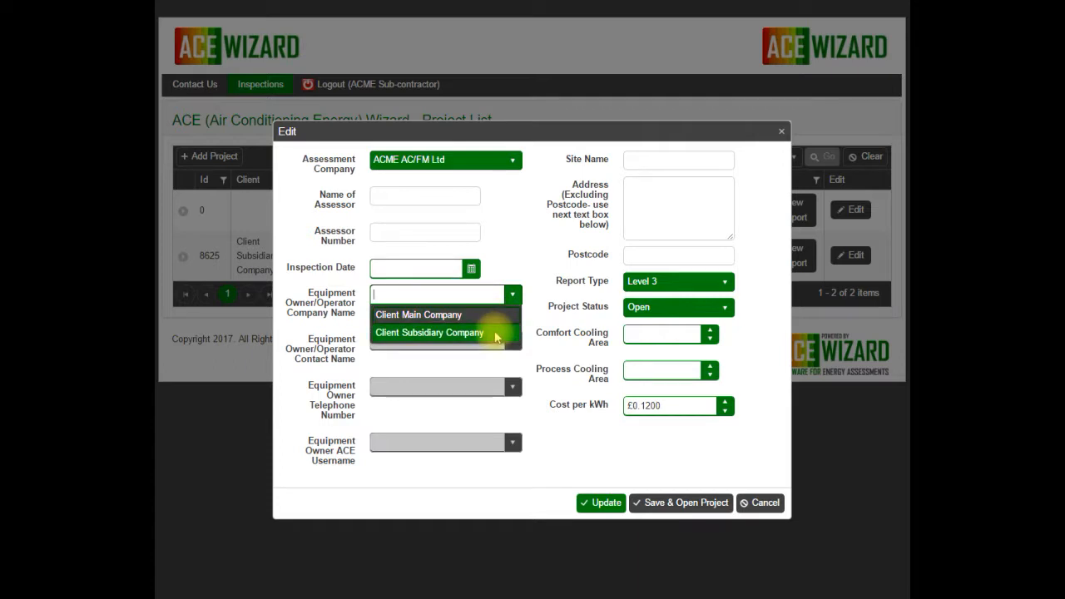
click(510, 160)
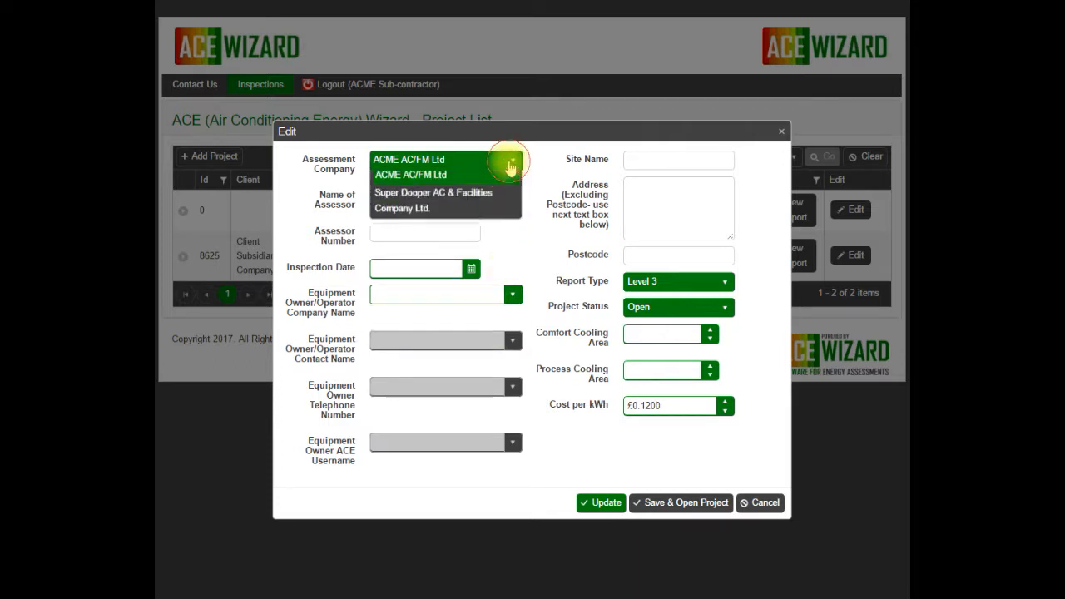
click(434, 193)
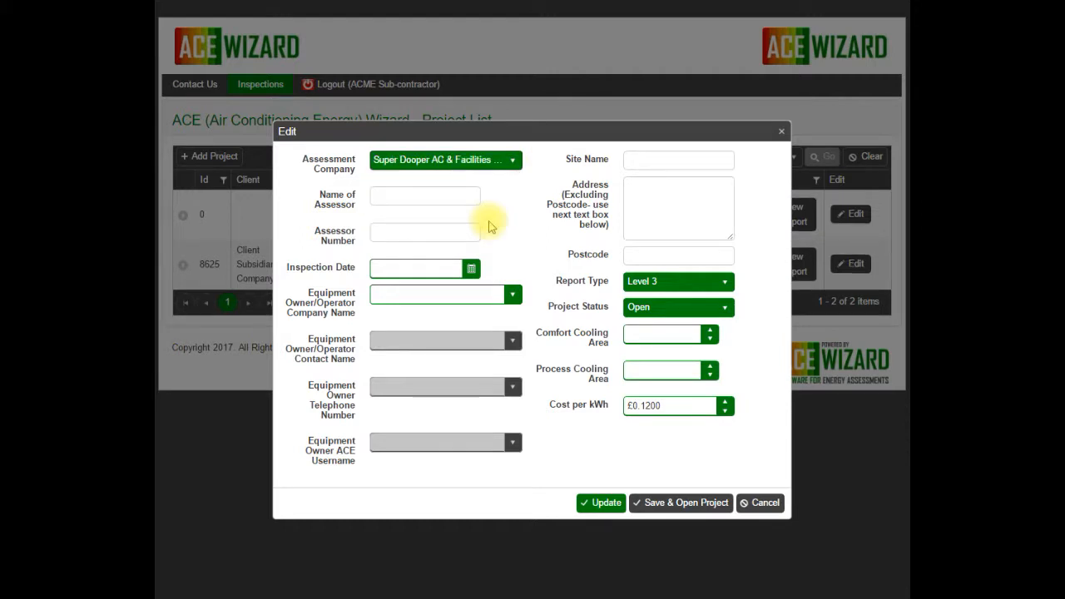
click(507, 293)
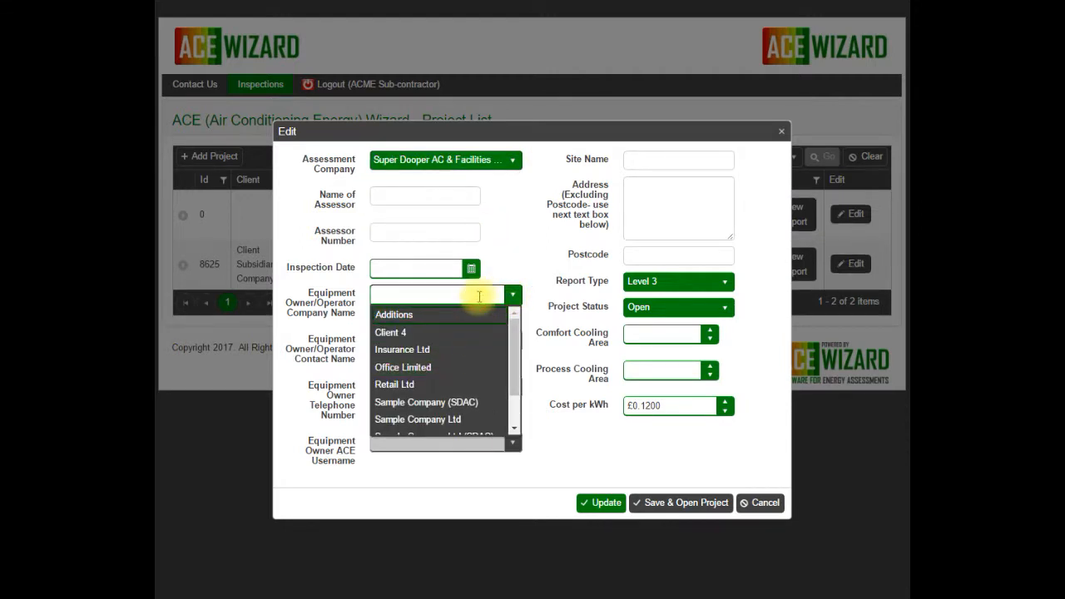
Switch the assessment company back to ACME AC/FM Ltd and pick Client Main Company as equipment owner
text(Clien)
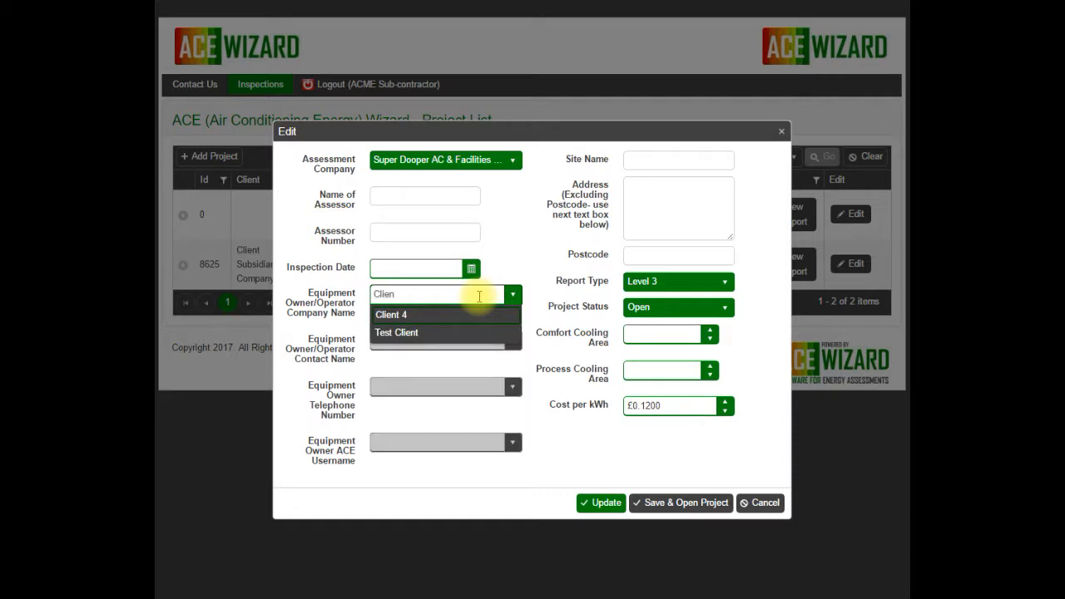
click(511, 159)
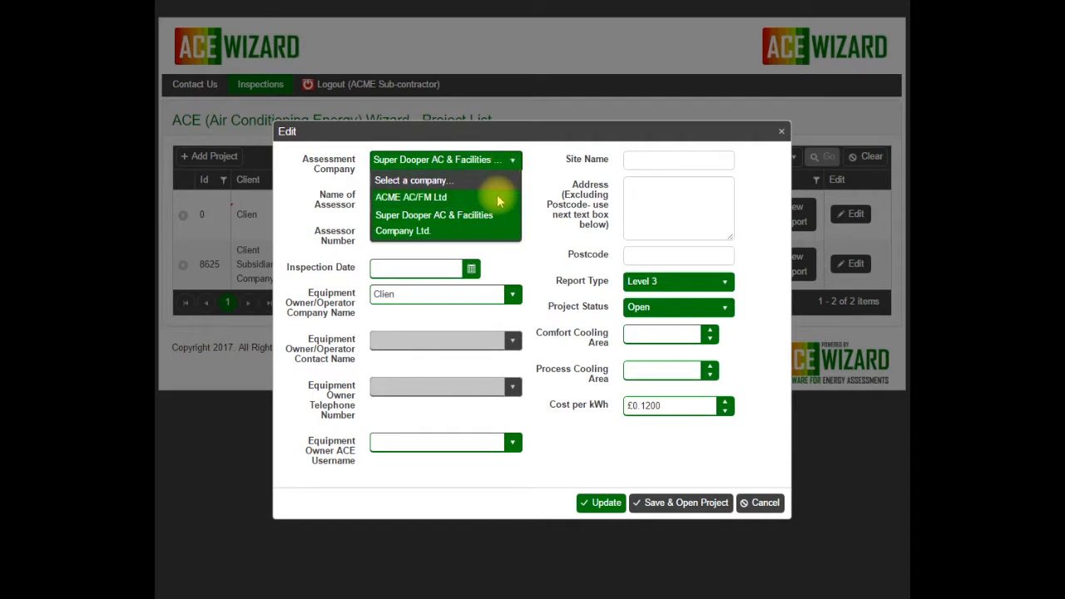
click(410, 197)
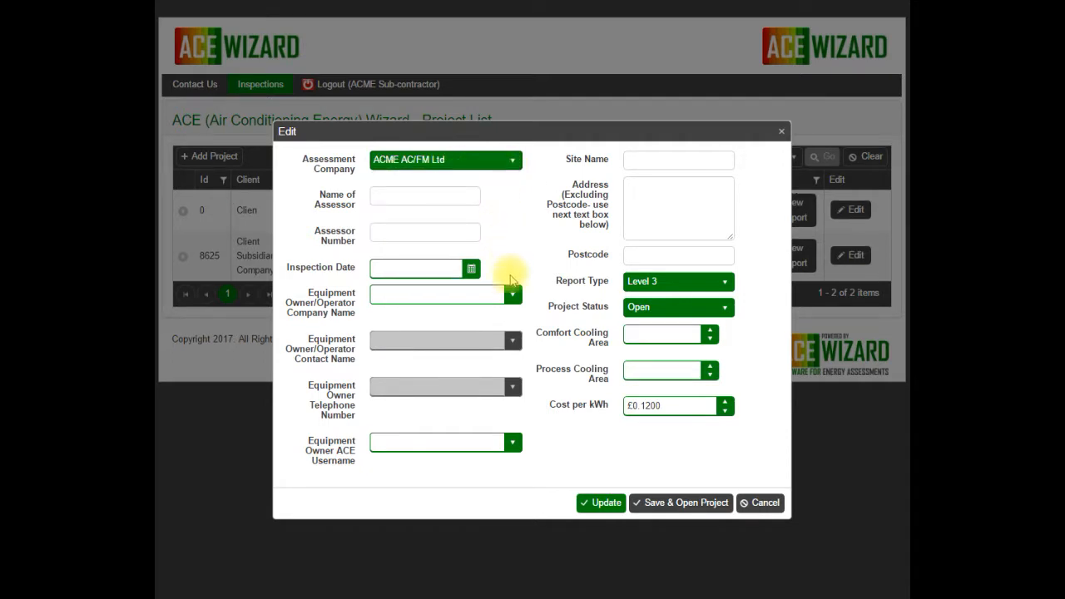
text(Client)
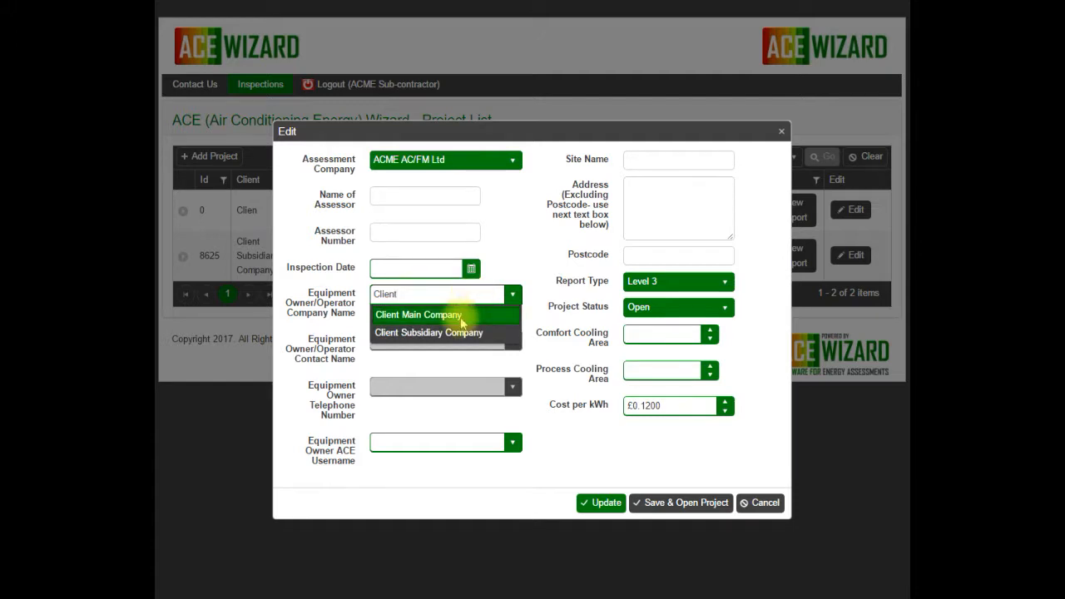
click(418, 315)
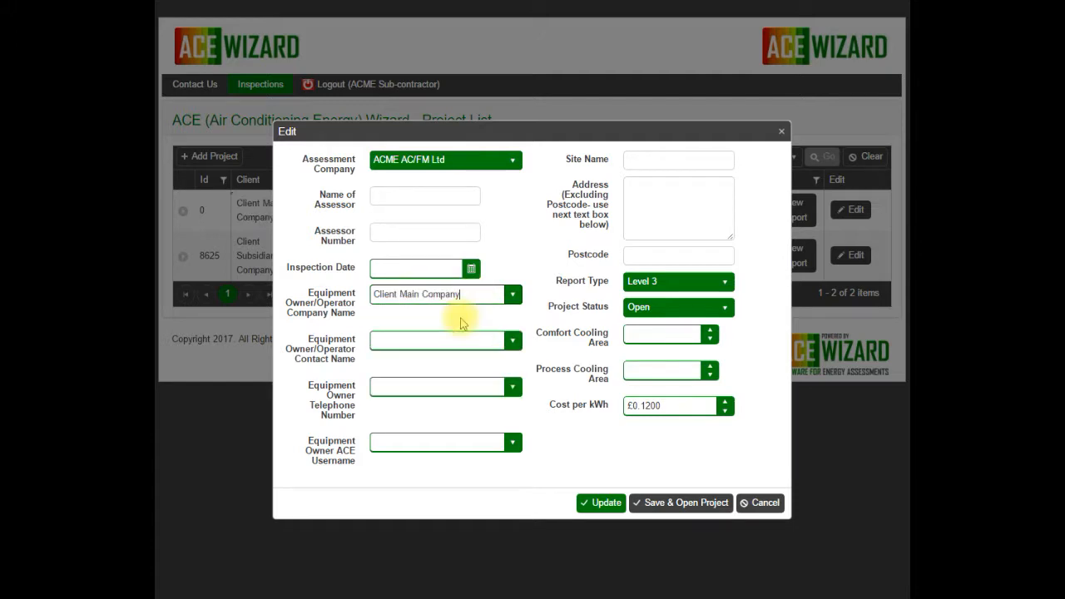
mouse_move(353, 347)
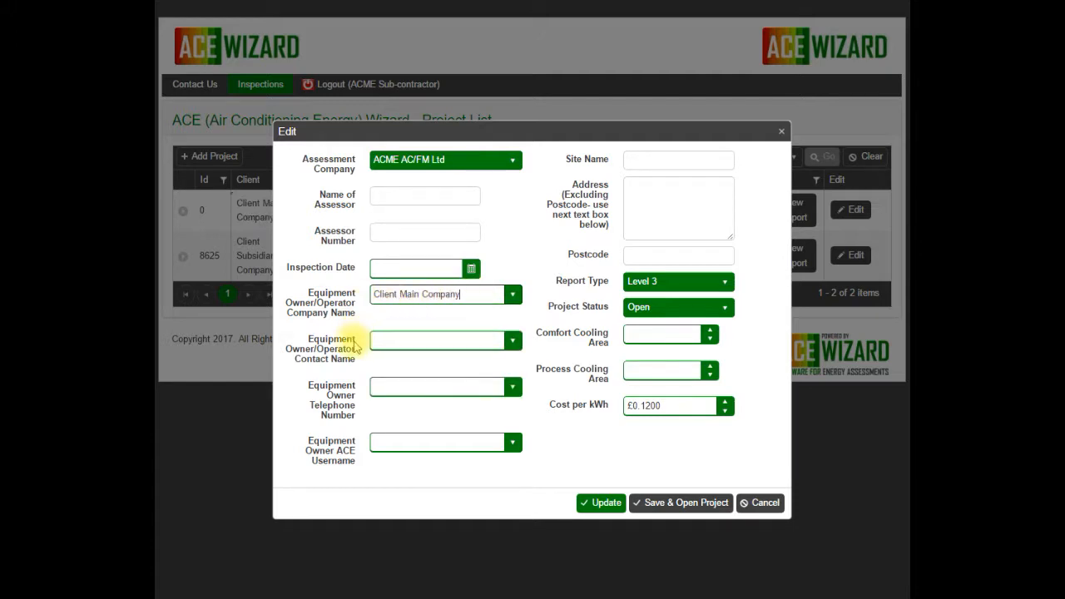
mouse_move(350, 400)
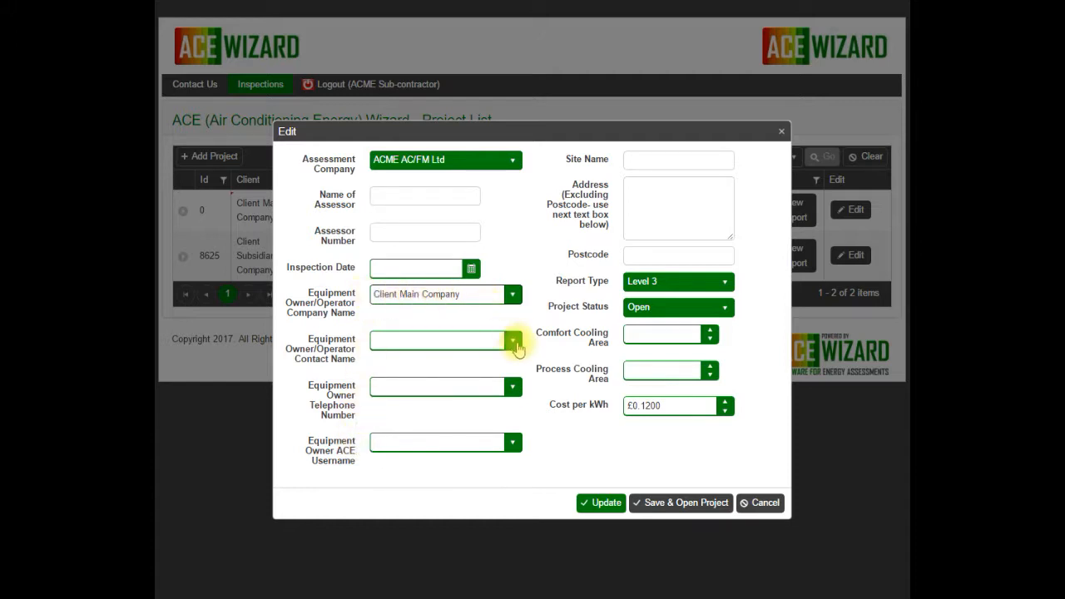
click(513, 341)
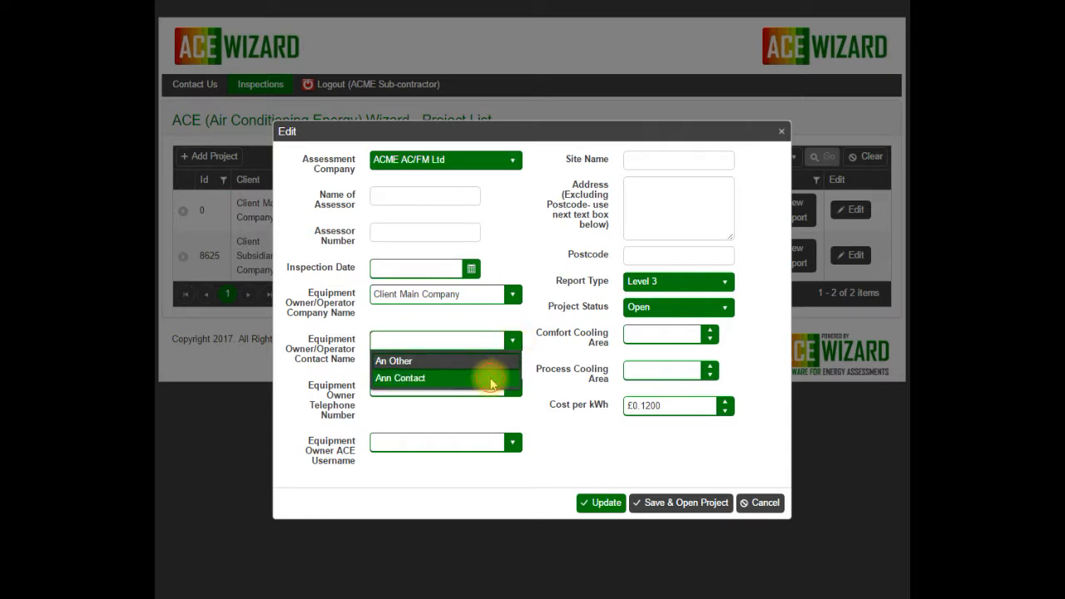
click(401, 378)
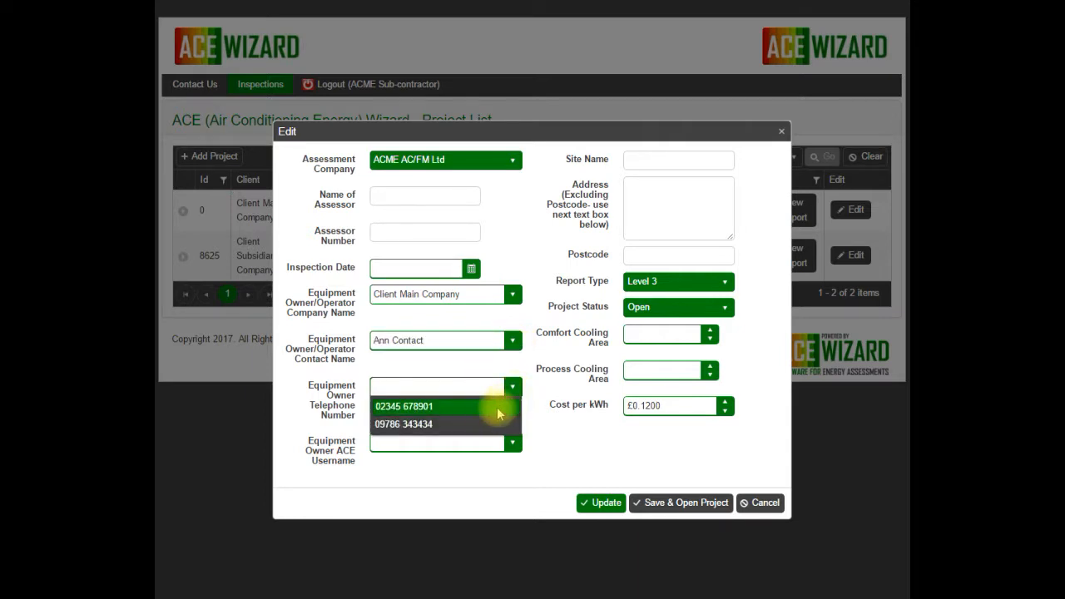
click(405, 406)
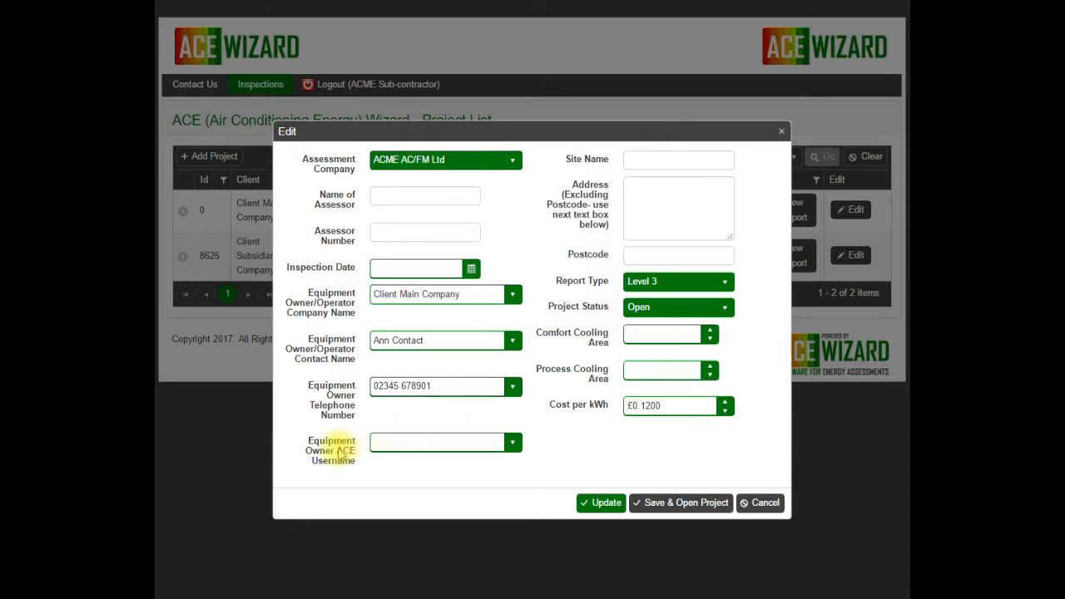
mouse_move(369, 458)
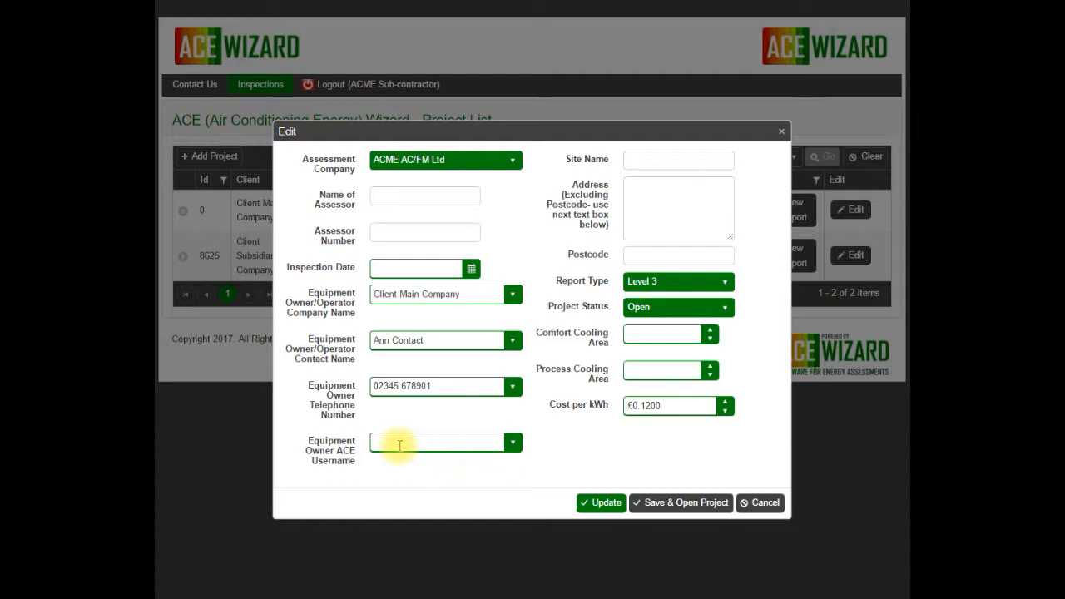
mouse_move(454, 446)
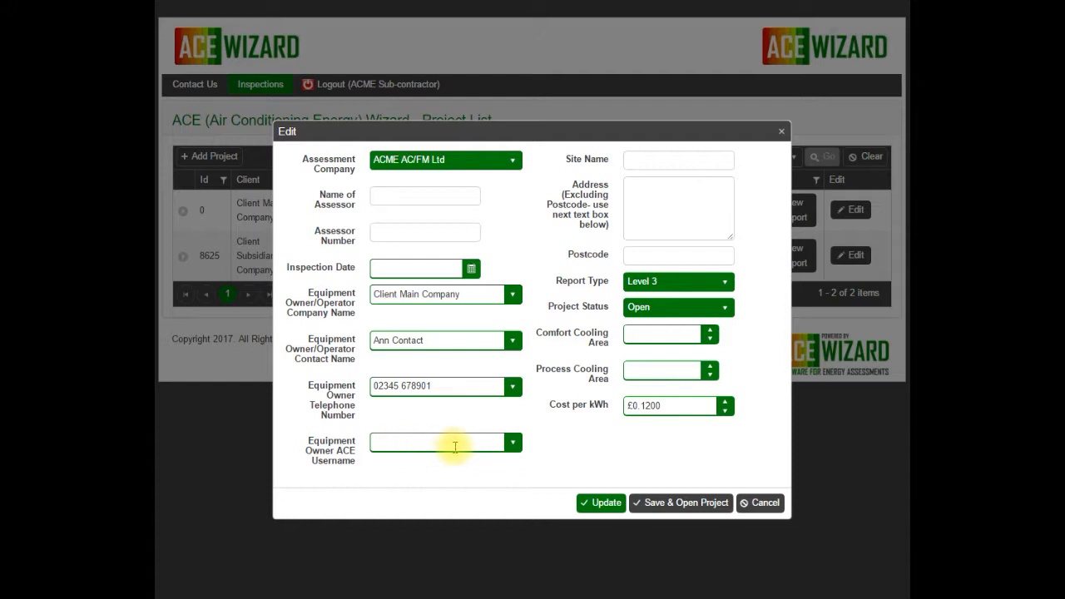
click(512, 442)
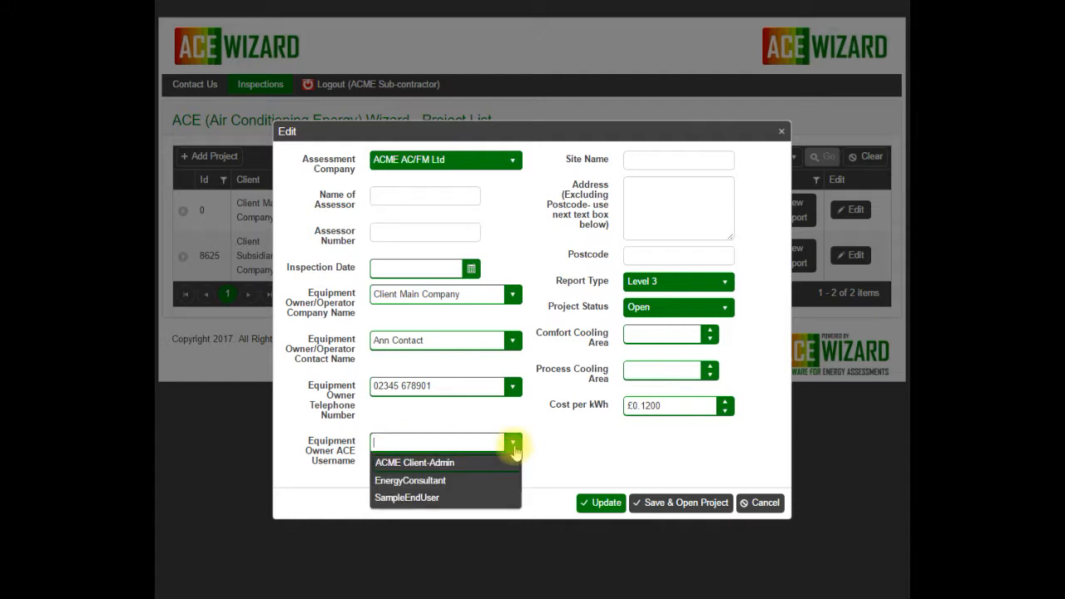
mouse_move(486, 480)
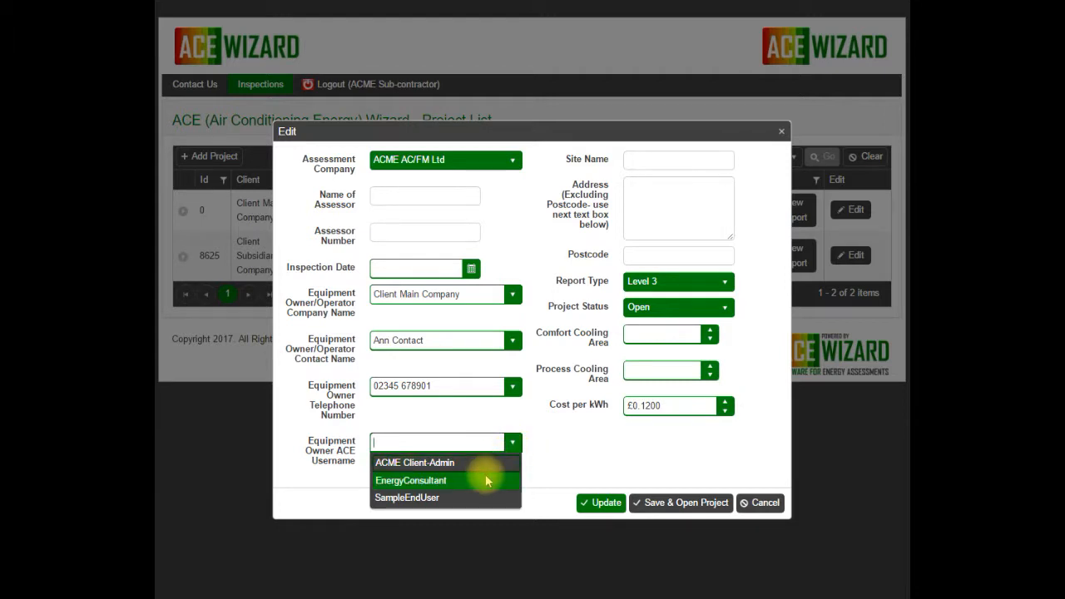
mouse_move(474, 482)
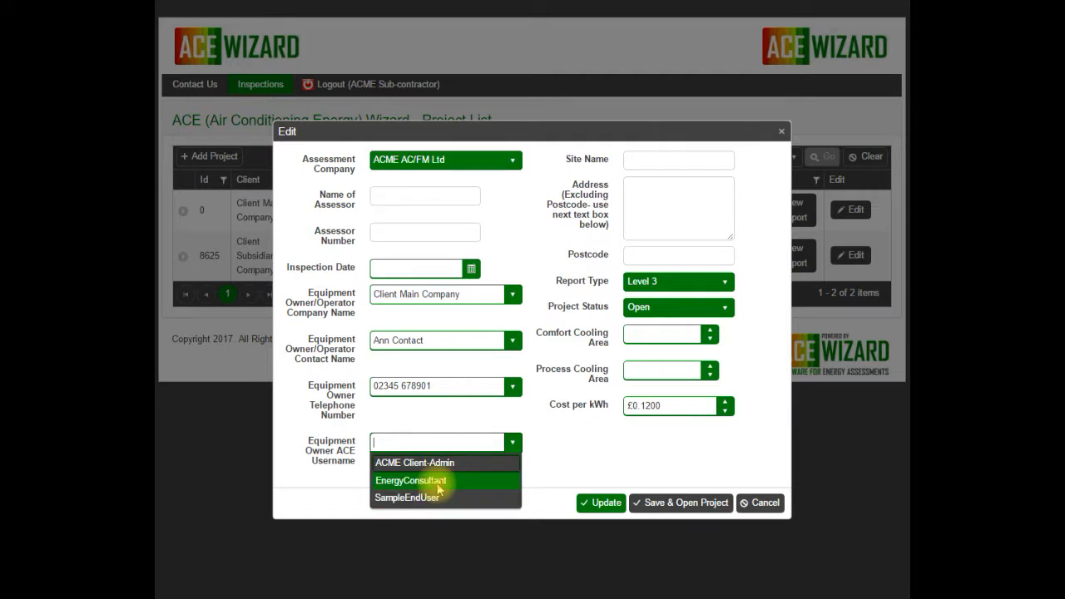
click(410, 480)
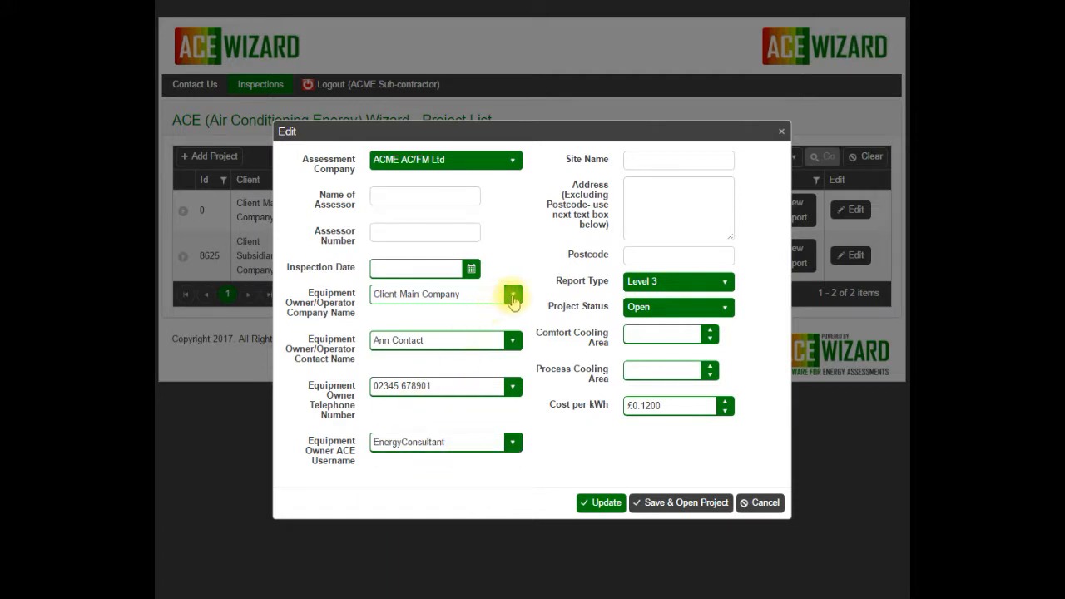
click(512, 295)
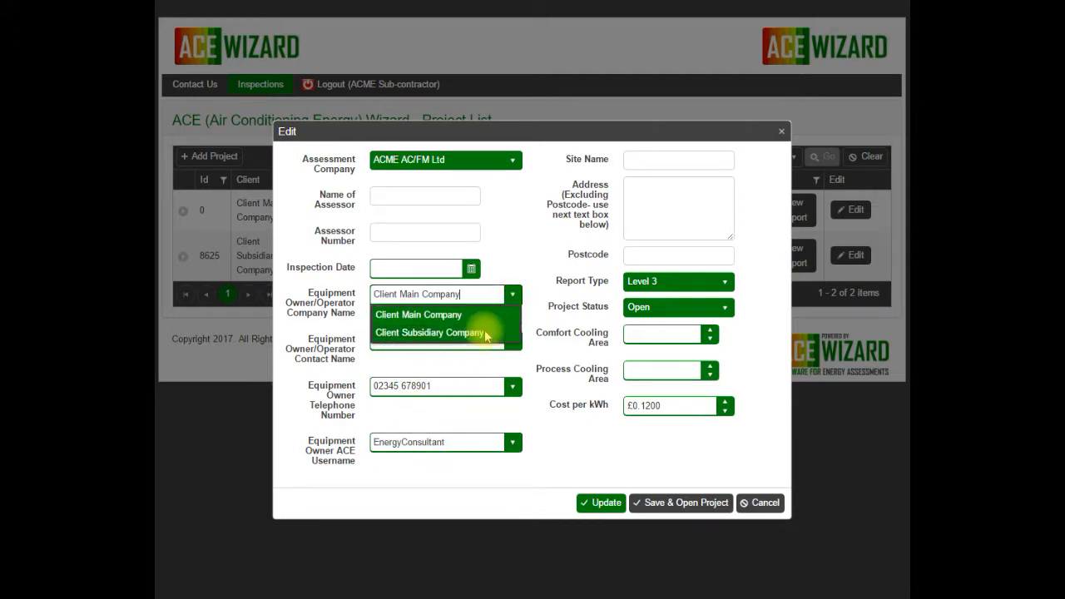
click(429, 332)
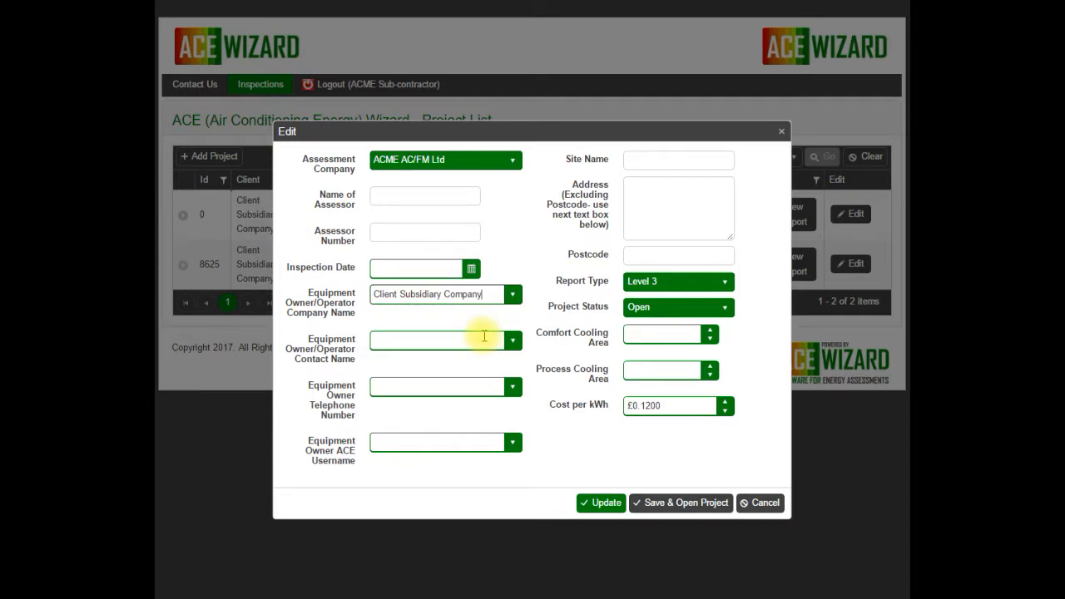
click(512, 340)
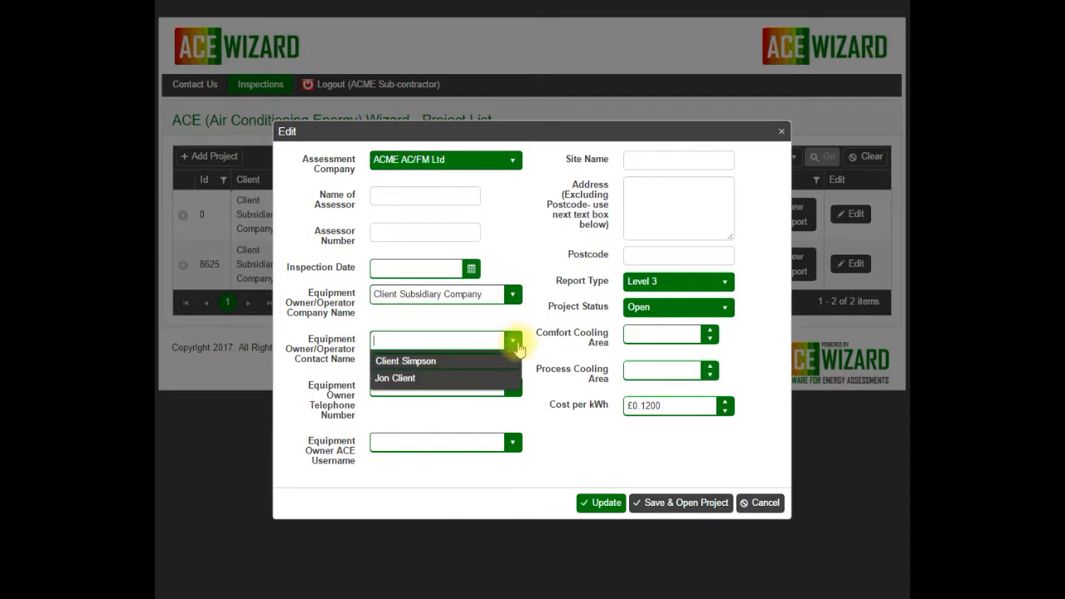
click(395, 378)
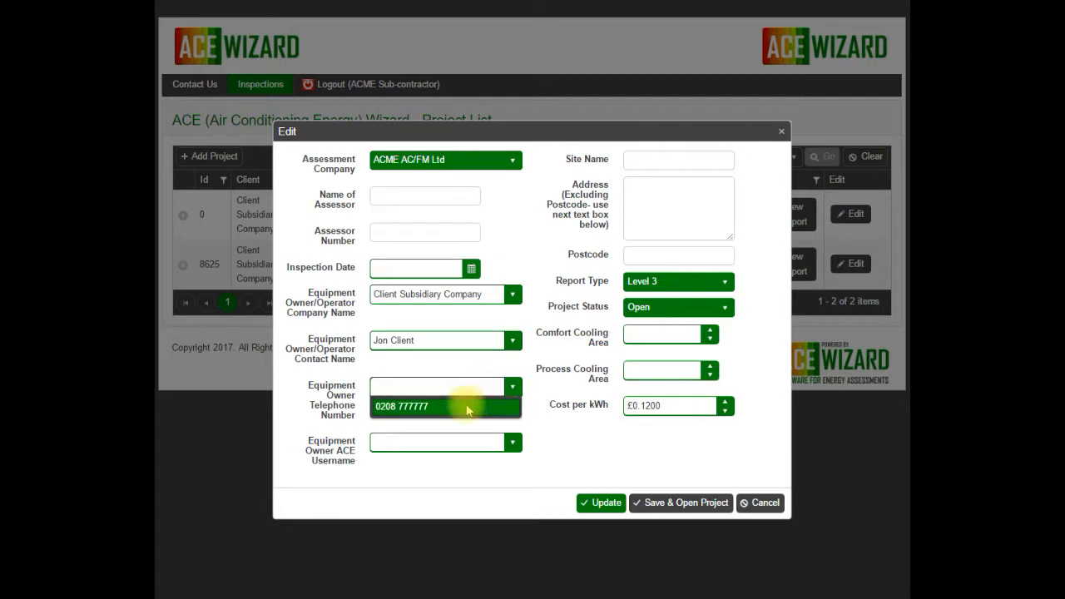
click(512, 442)
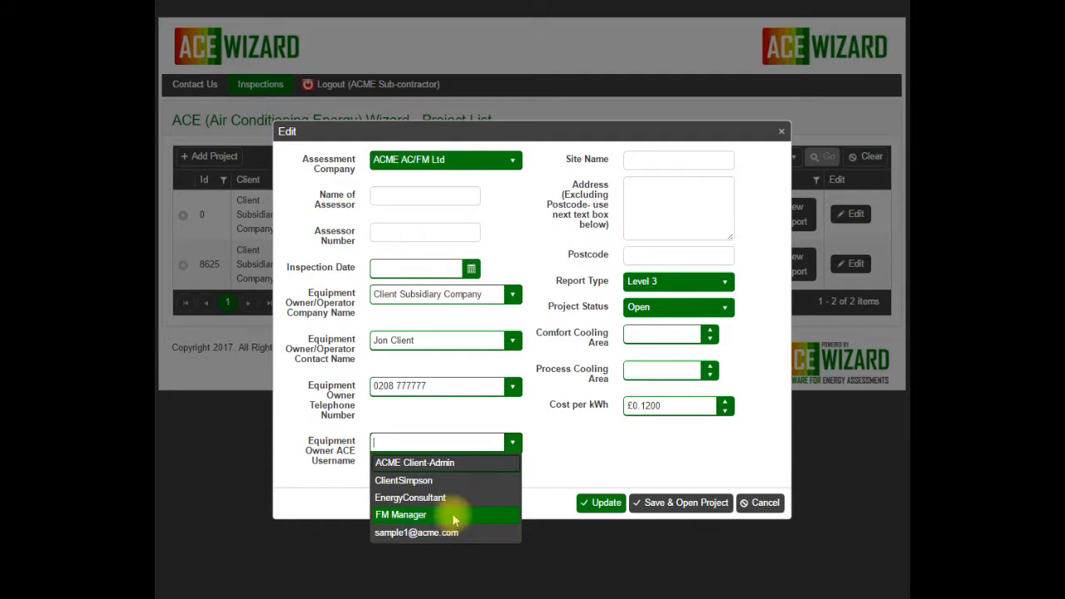
mouse_move(449, 463)
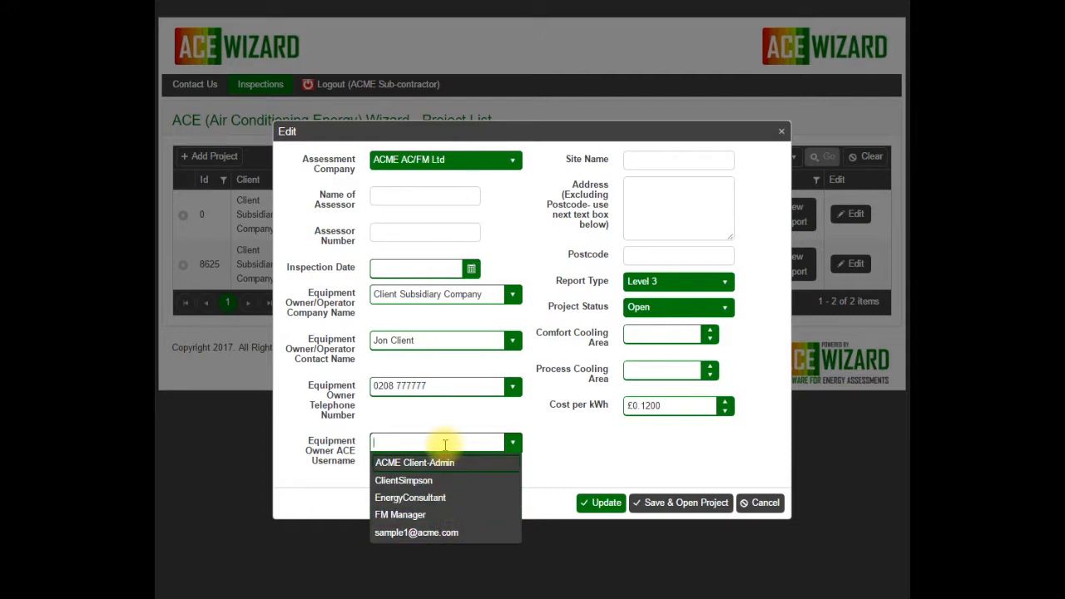
Enter JonClient as the owner's ACE username
text(.)
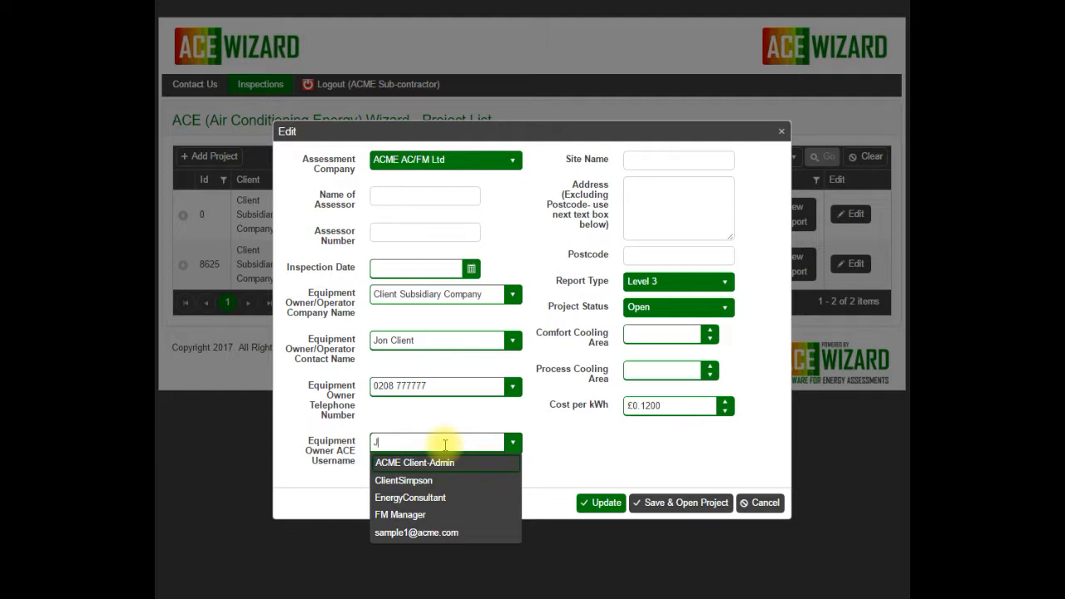
text(JonClien)
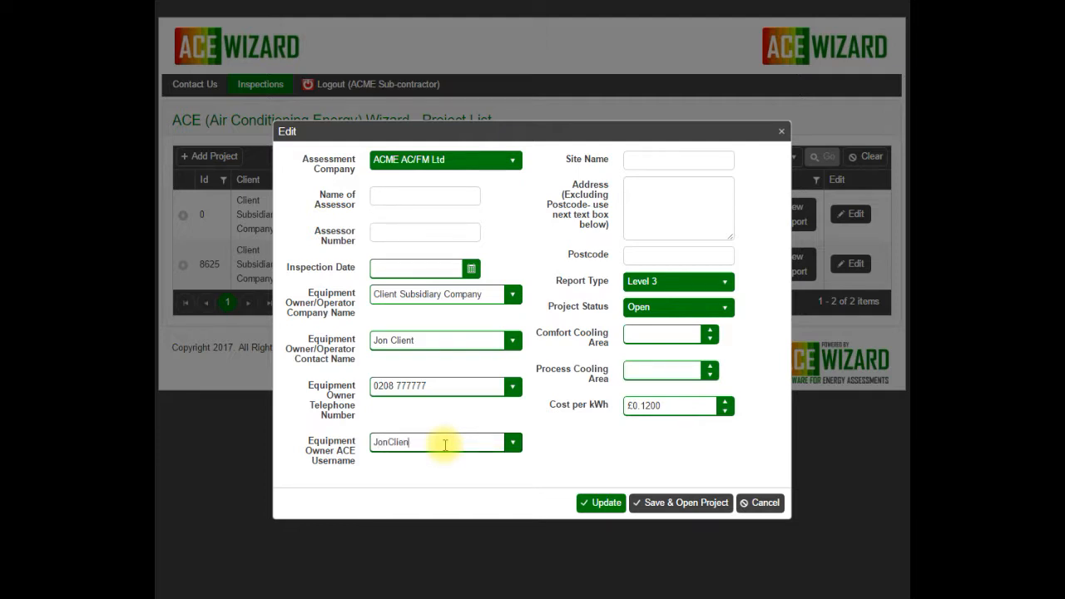
mouse_move(458, 407)
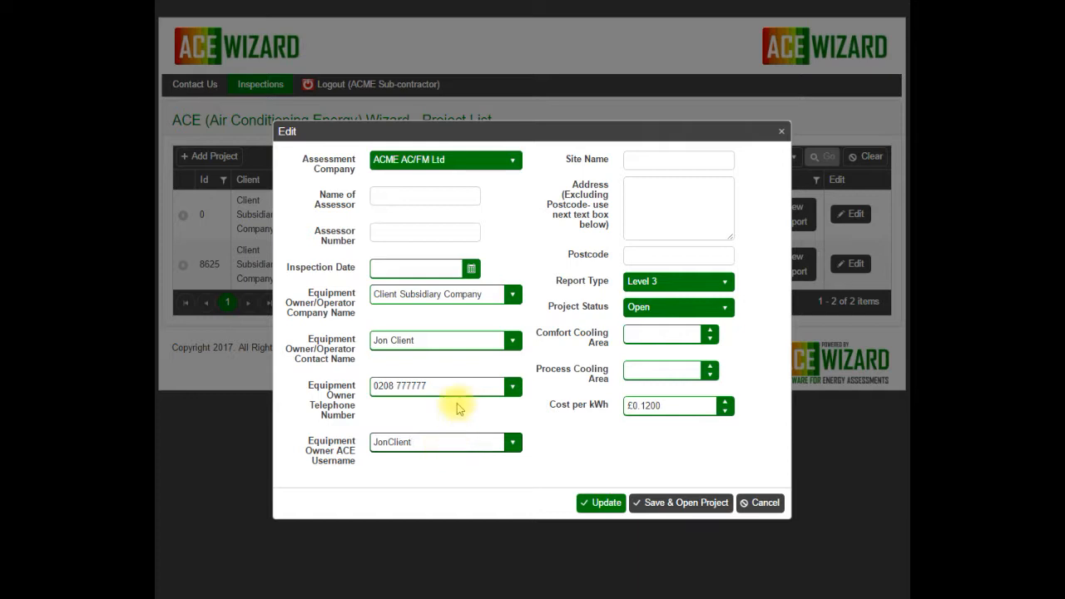
click(436, 386)
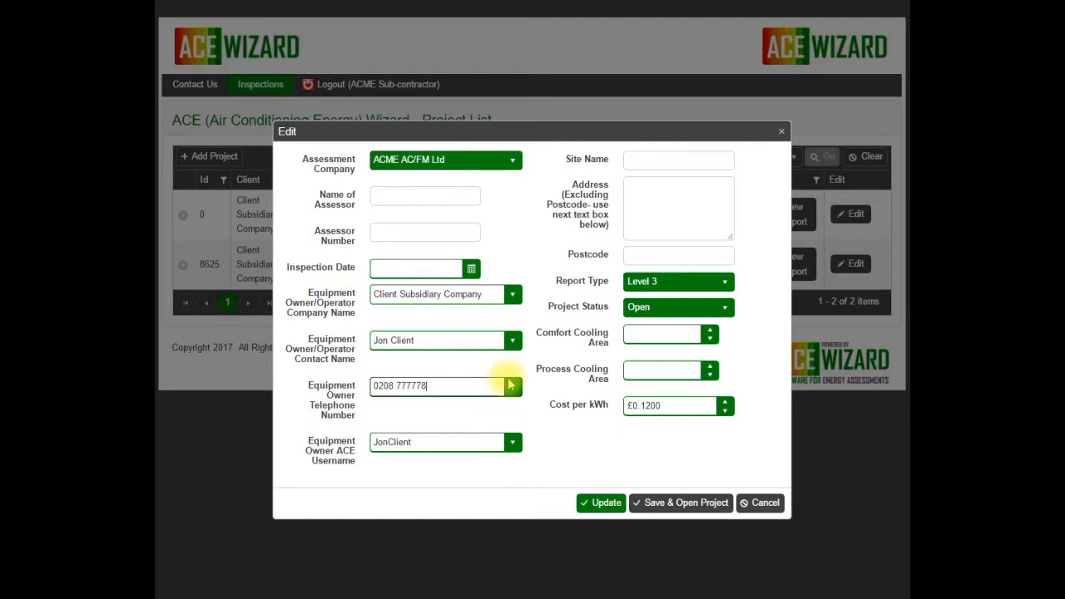
click(425, 196)
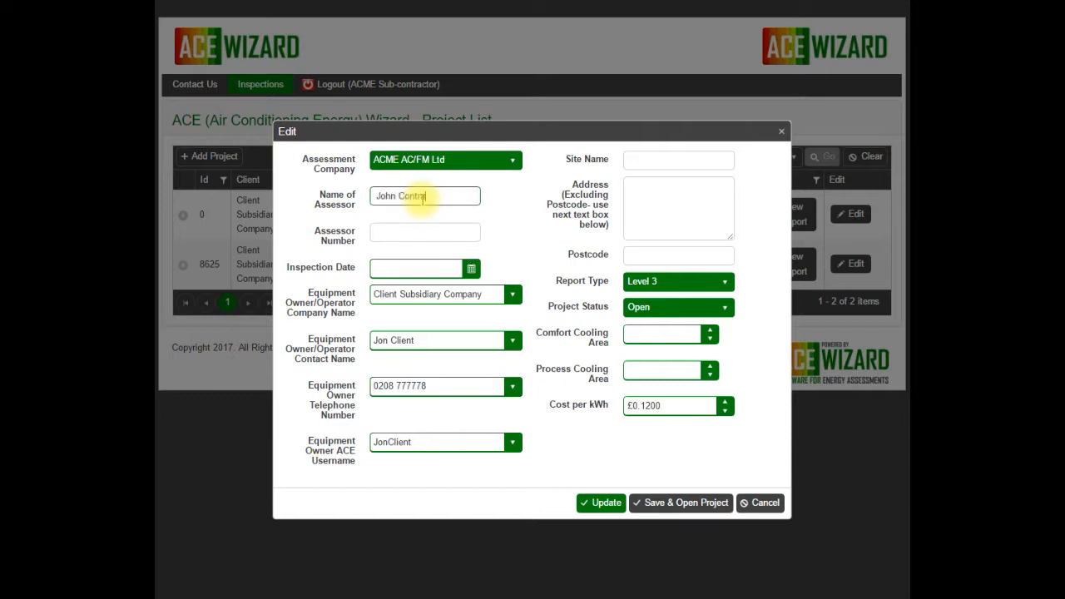
Enter assessor number 12345678 and set the inspection date to 14 April 2017
text(123456)
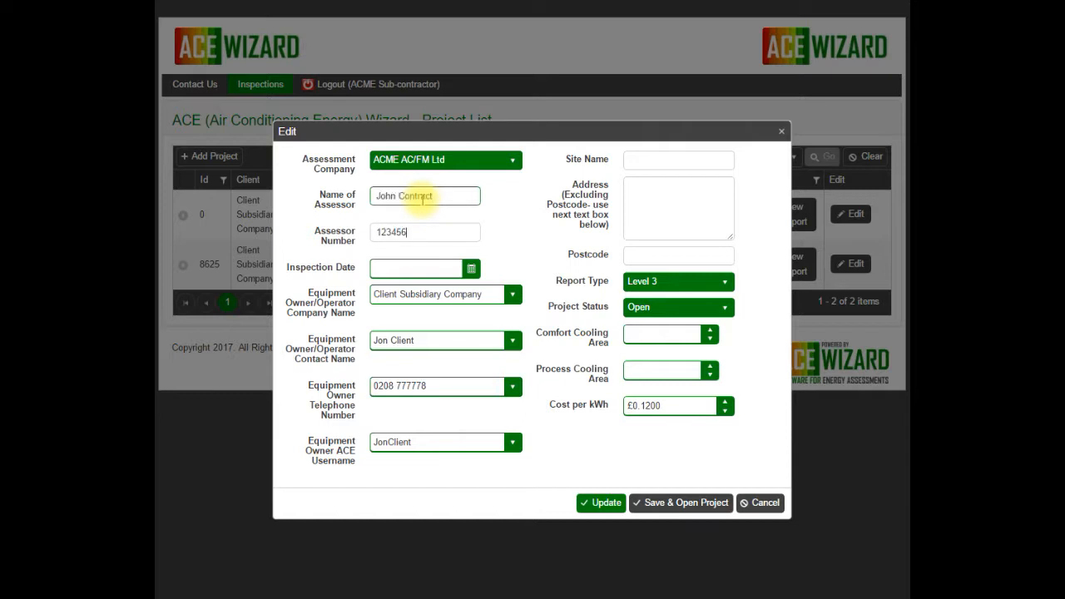
click(472, 267)
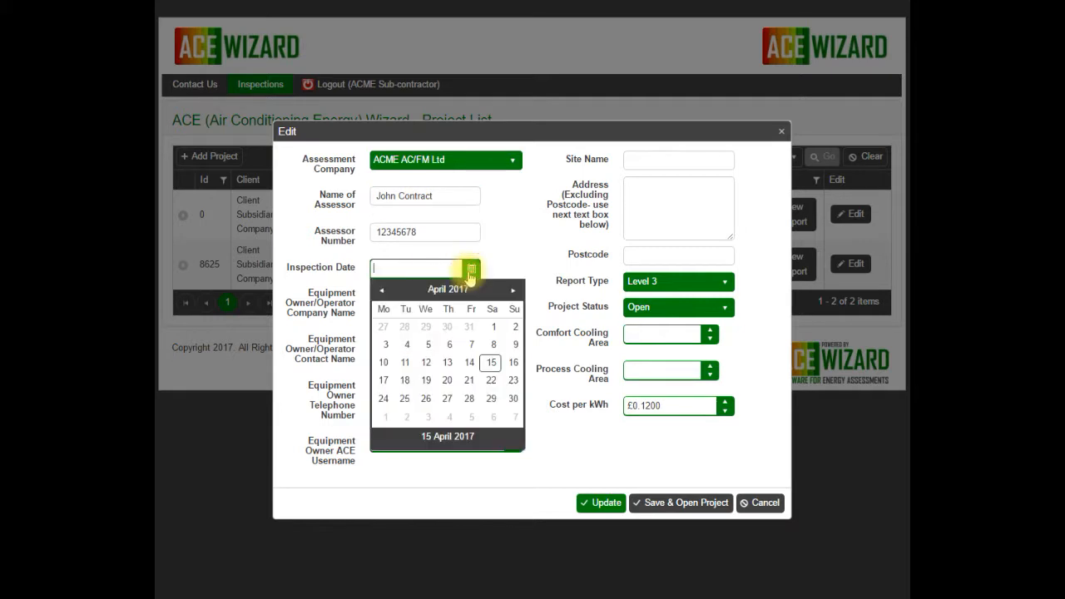
click(469, 362)
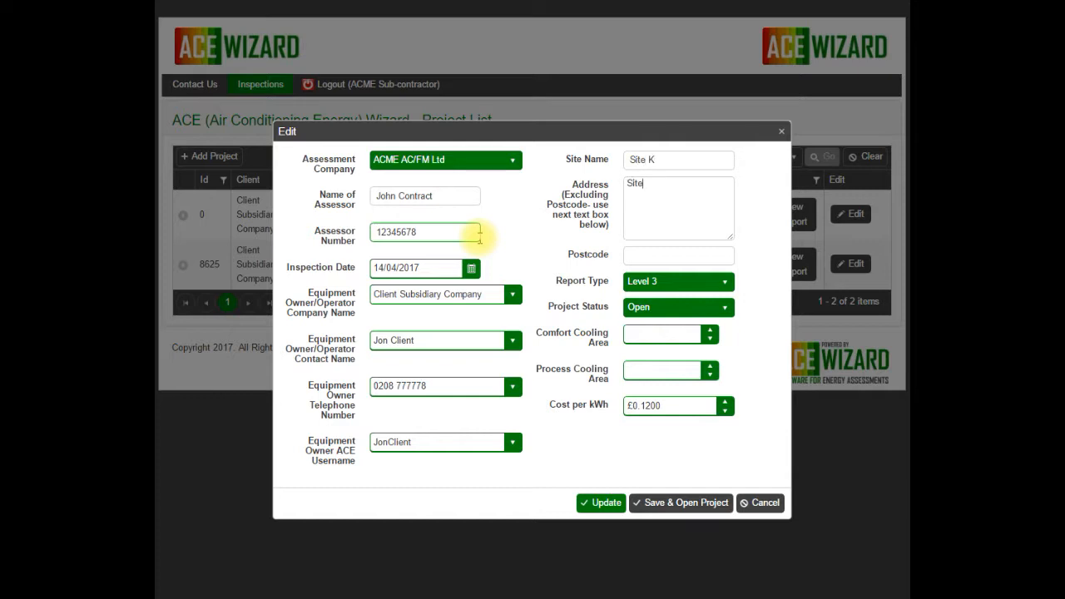
Enter Site K's postcode SK1 1SK and leave the project status as Open
text(SK1)
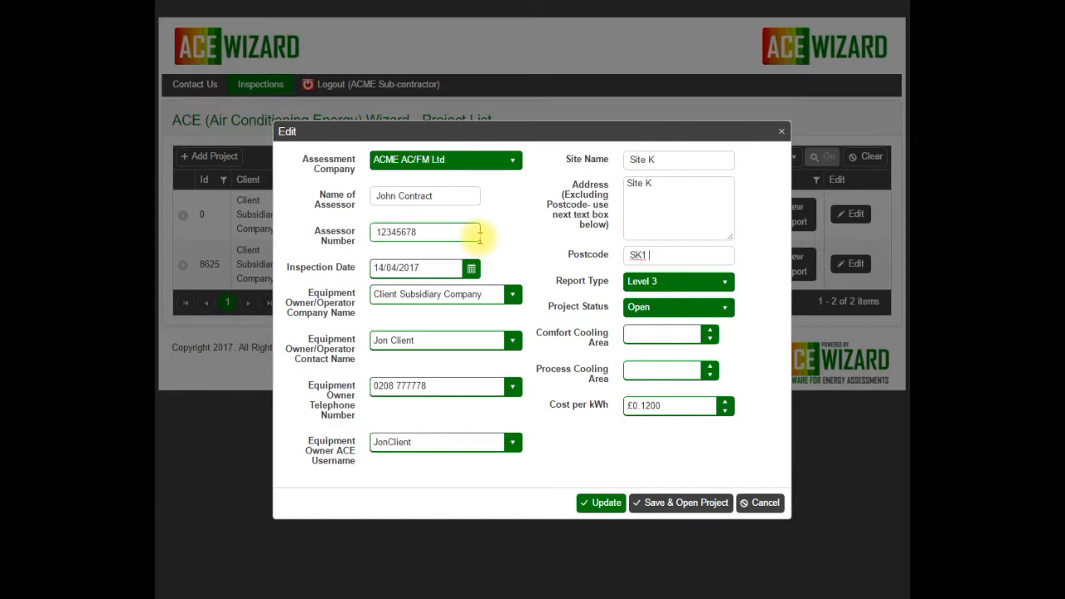
text(1SK)
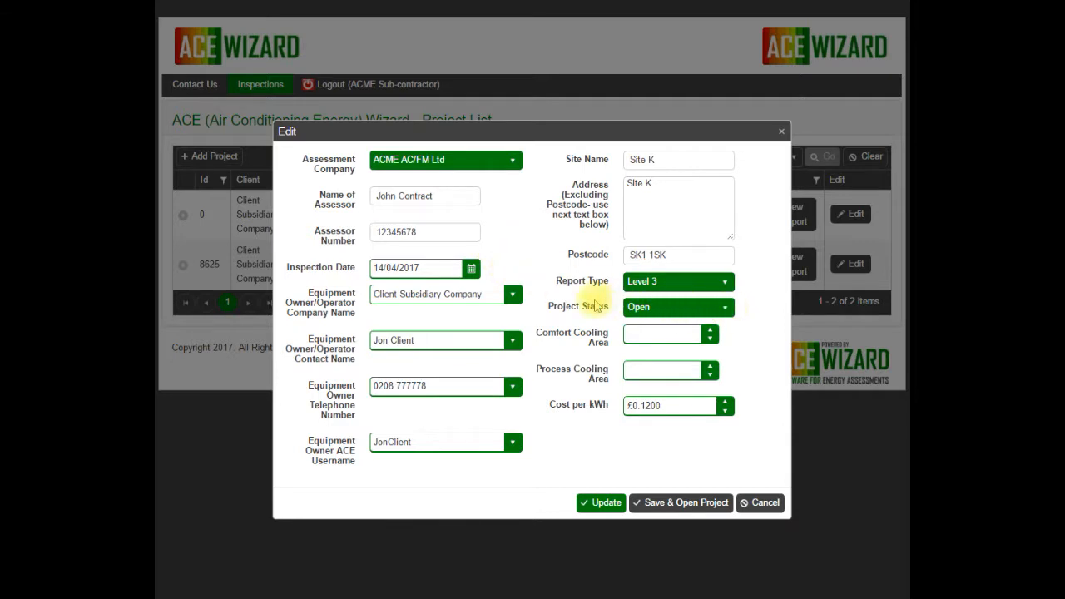
click(677, 306)
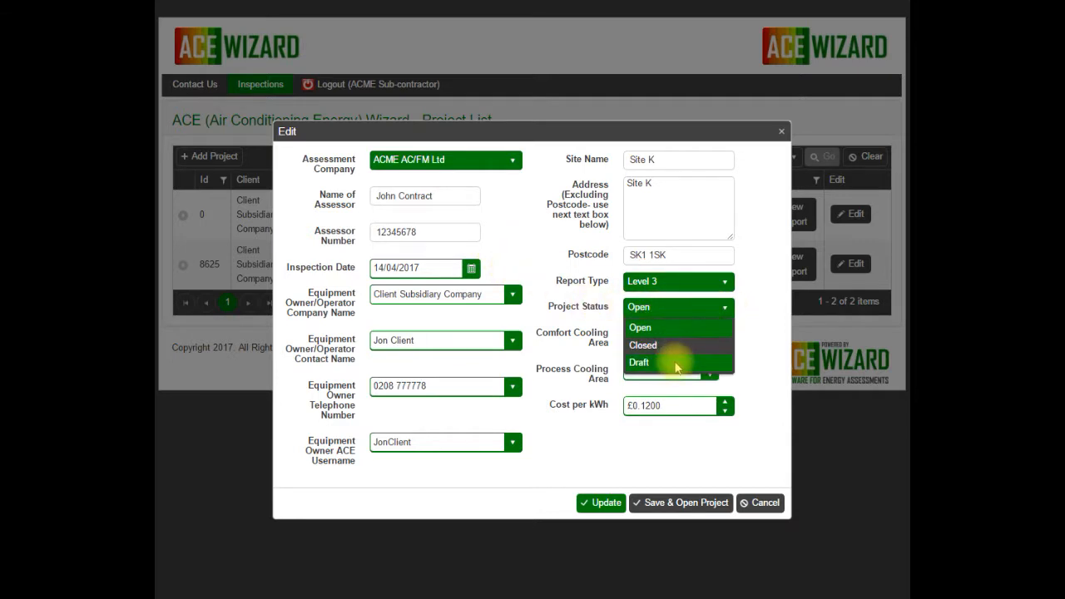
click(639, 326)
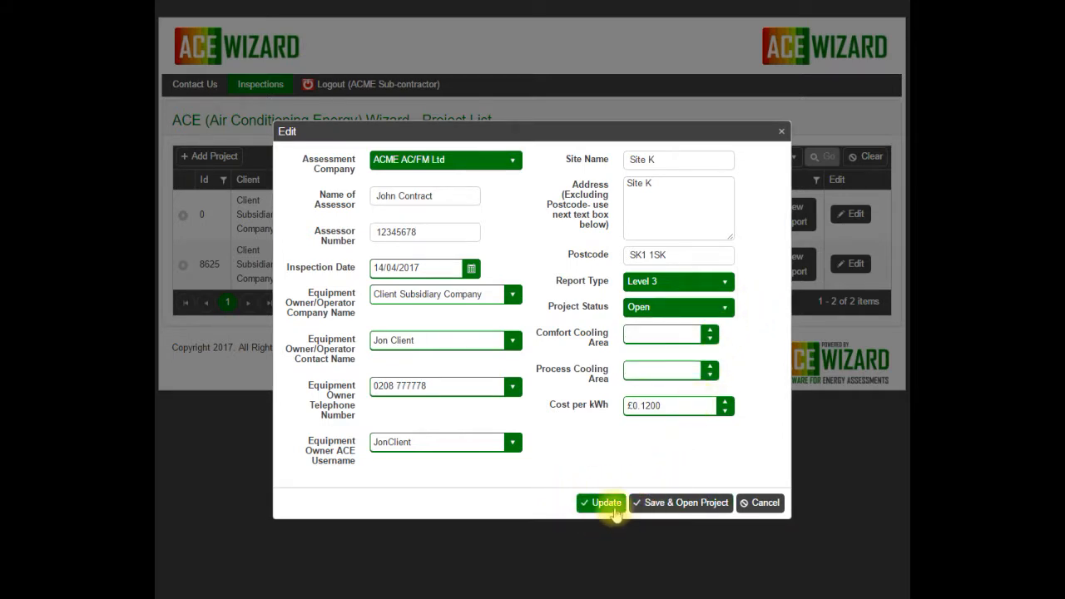
mouse_move(672, 509)
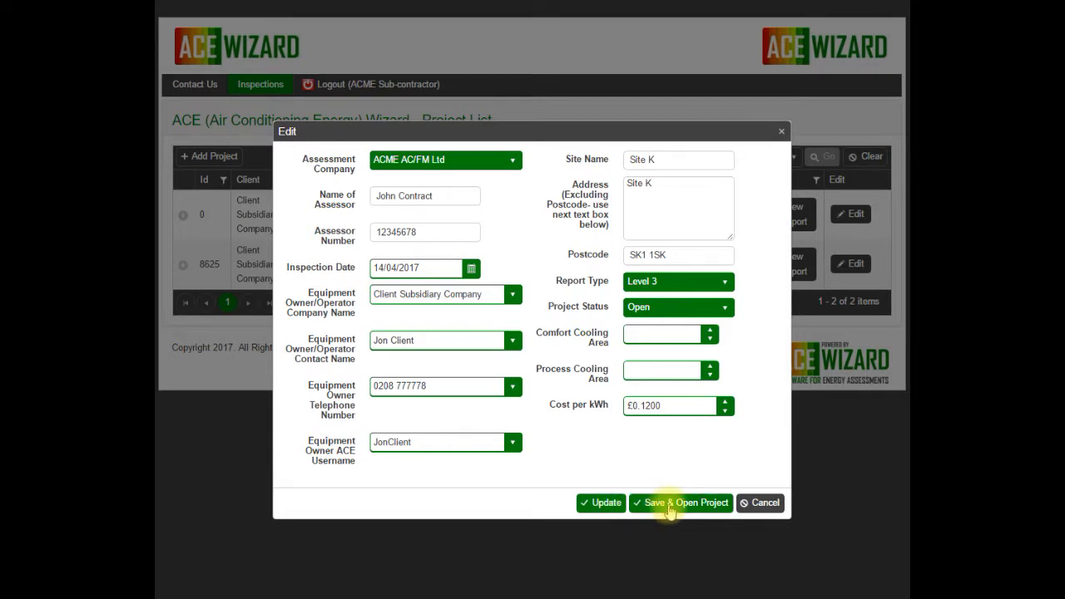
Save the Site K project and open it as project 9658 in the project editor
click(681, 502)
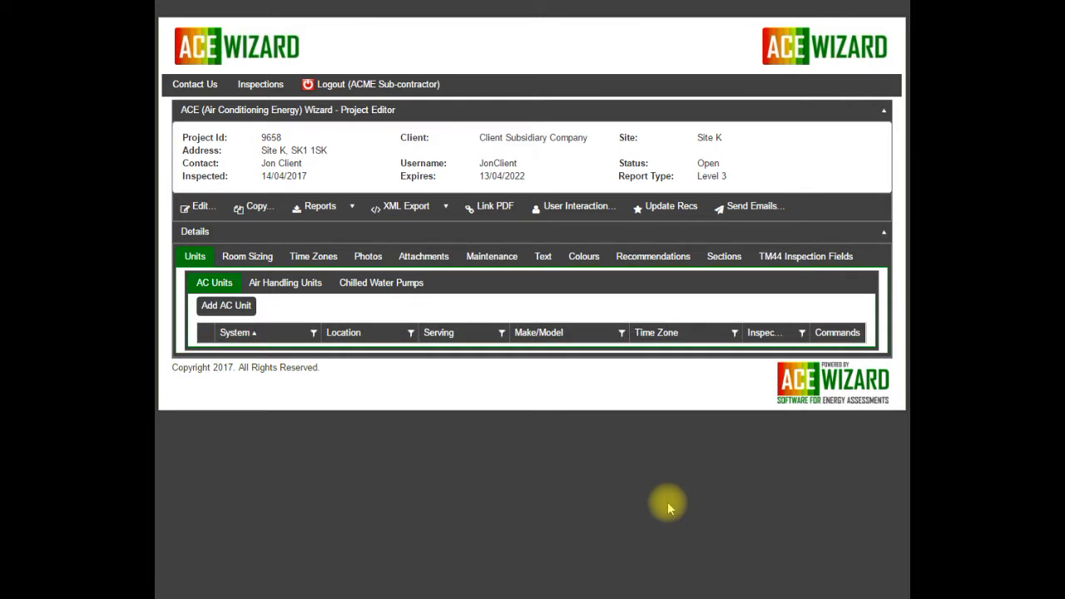
mouse_move(528, 382)
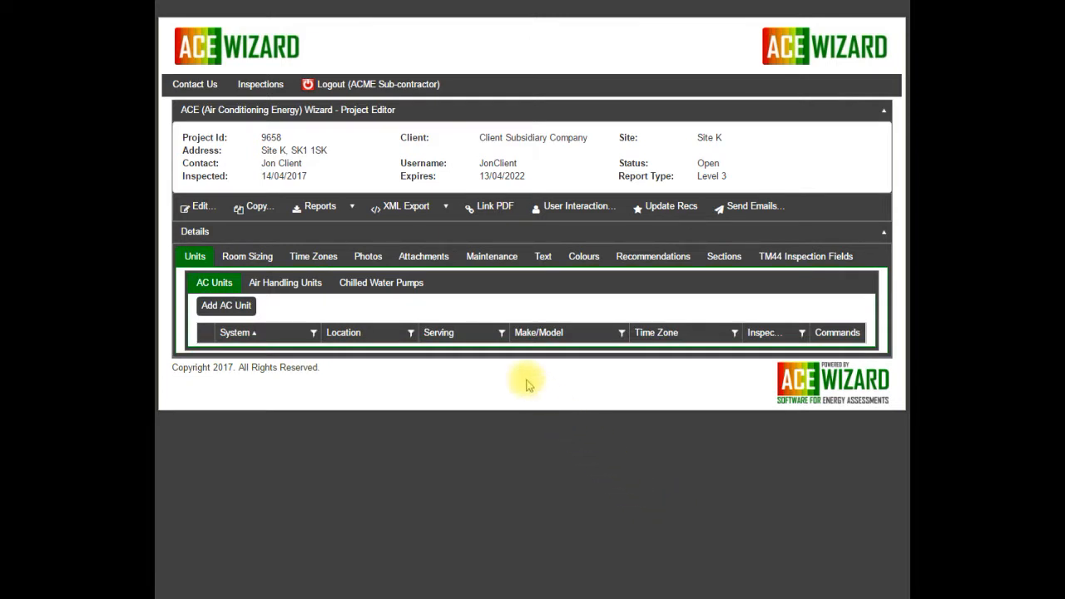
mouse_move(319, 206)
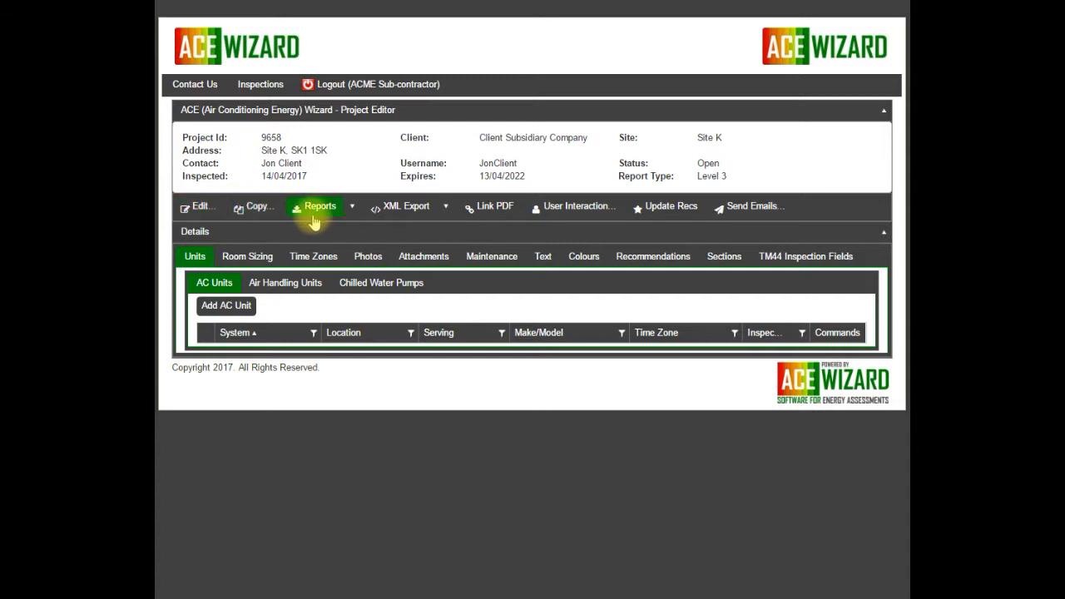
mouse_move(306, 172)
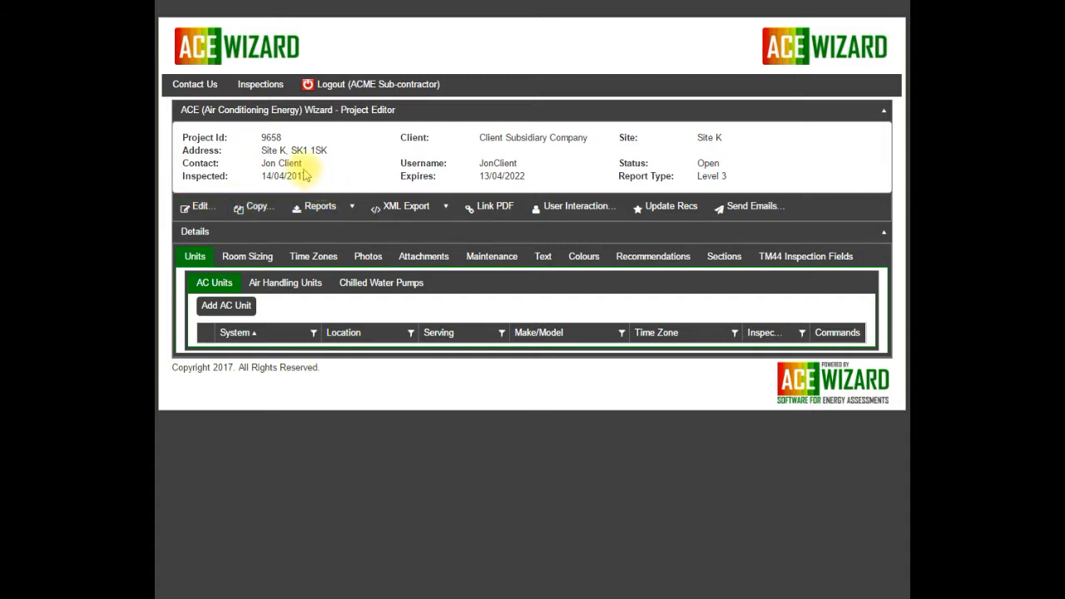
mouse_move(474, 175)
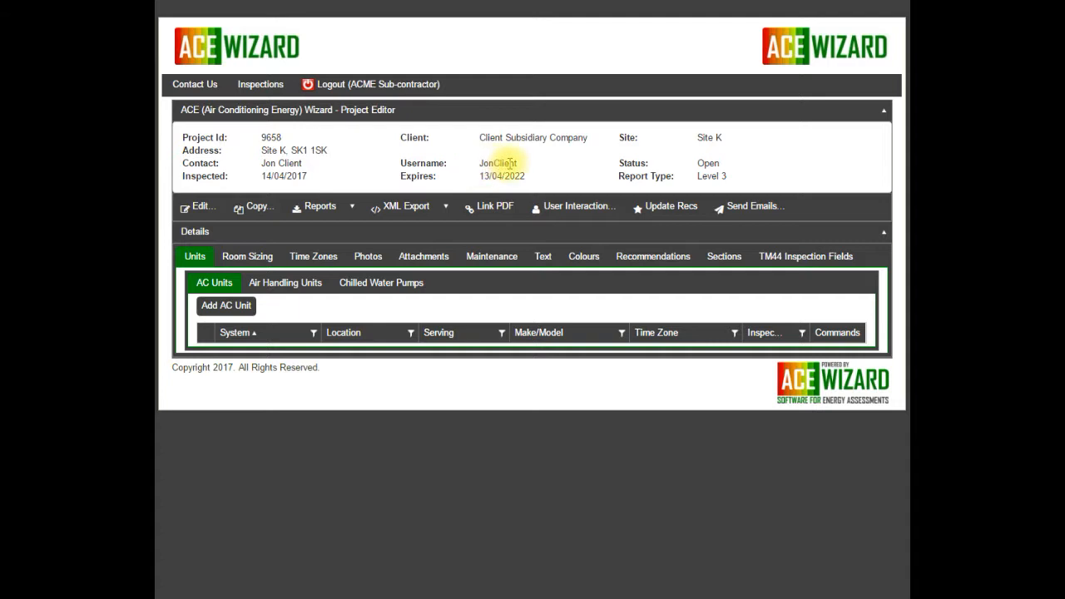
mouse_move(684, 170)
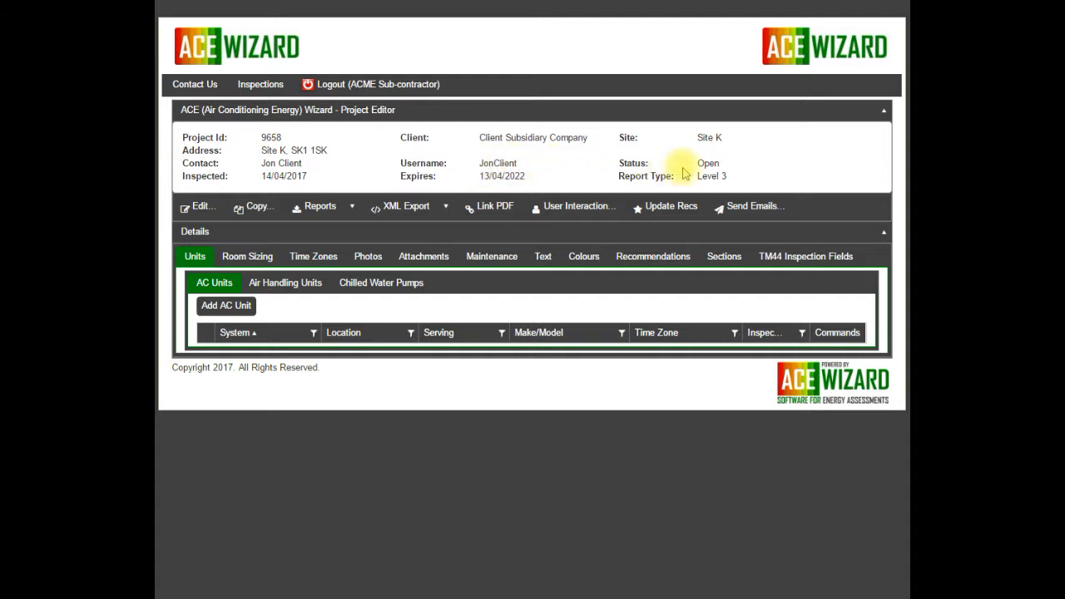
mouse_move(717, 171)
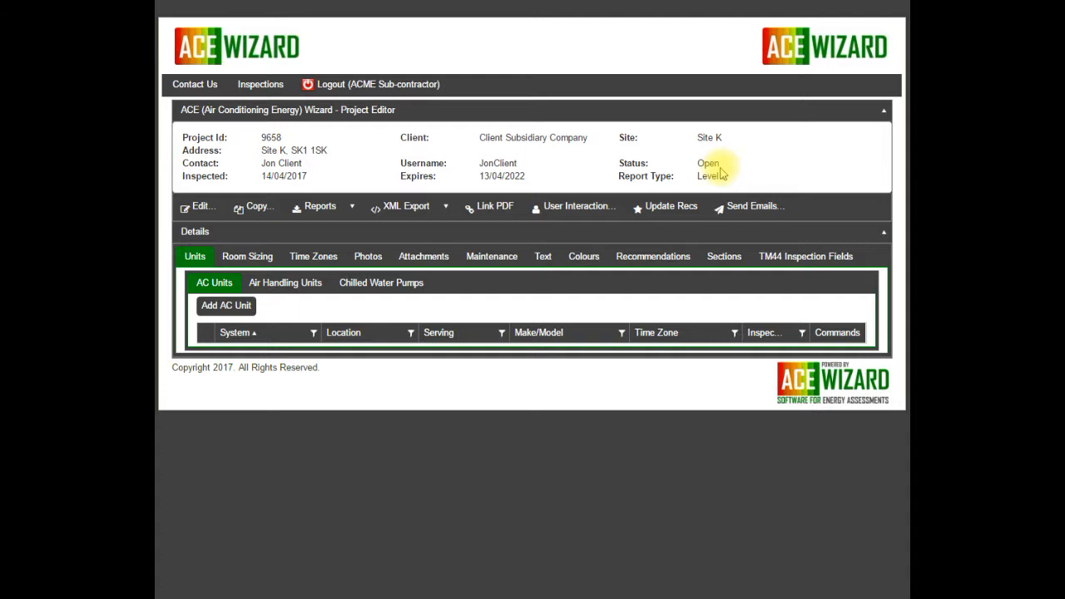
mouse_move(637, 158)
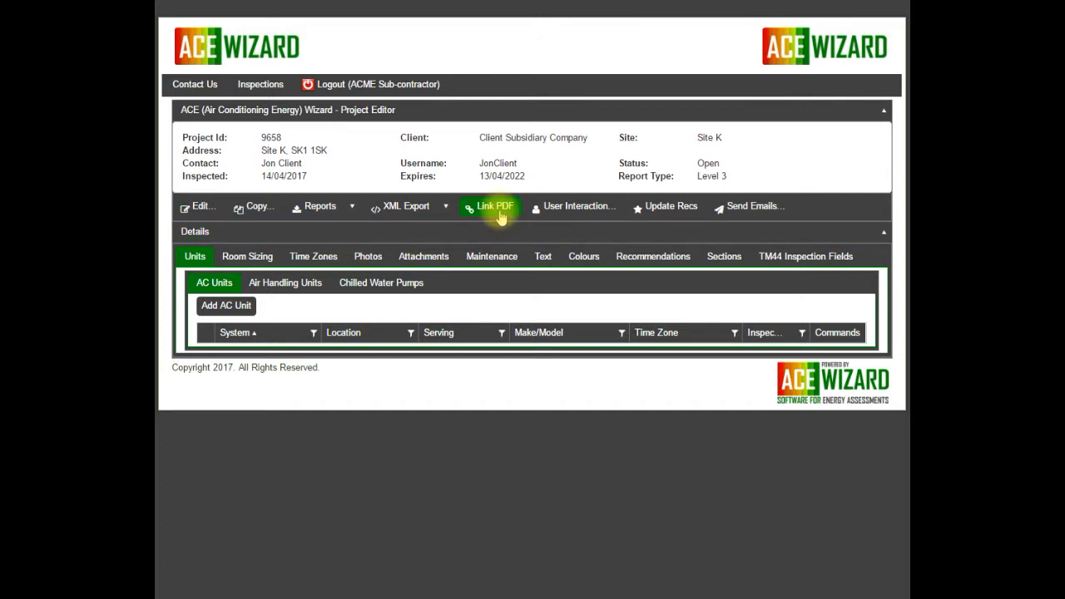
Link the generated TM44 Advanced Report PDF to the project and confirm status Draft
click(423, 255)
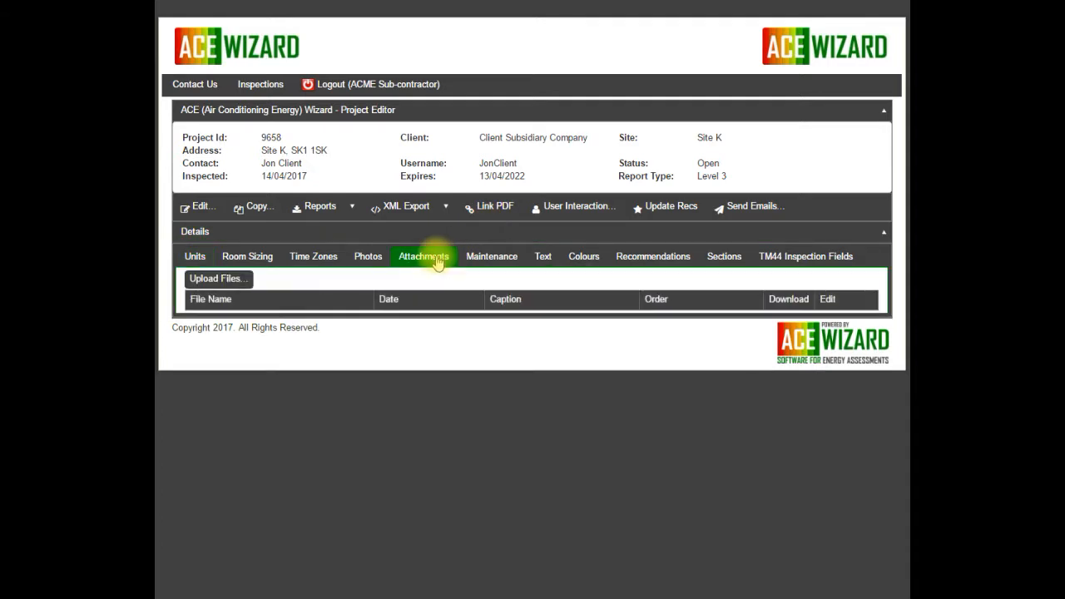
mouse_move(374, 292)
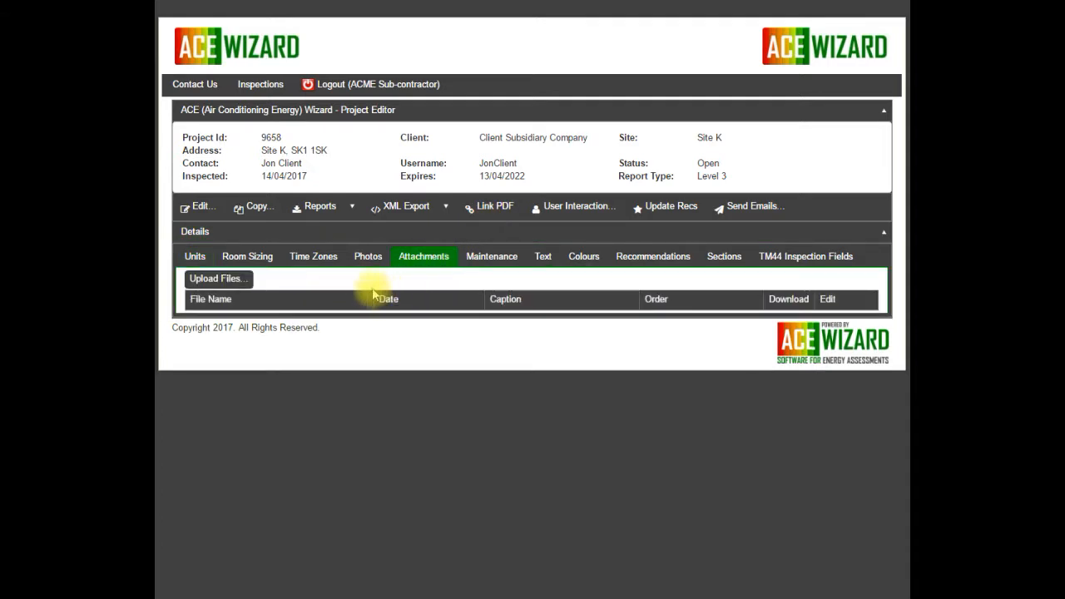
mouse_move(490, 207)
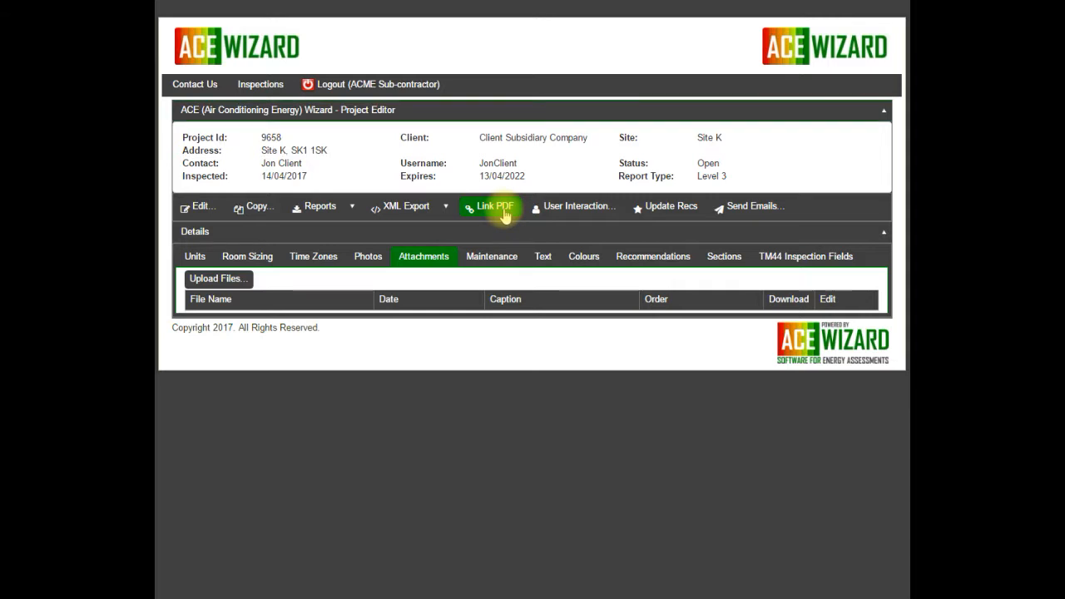
click(489, 206)
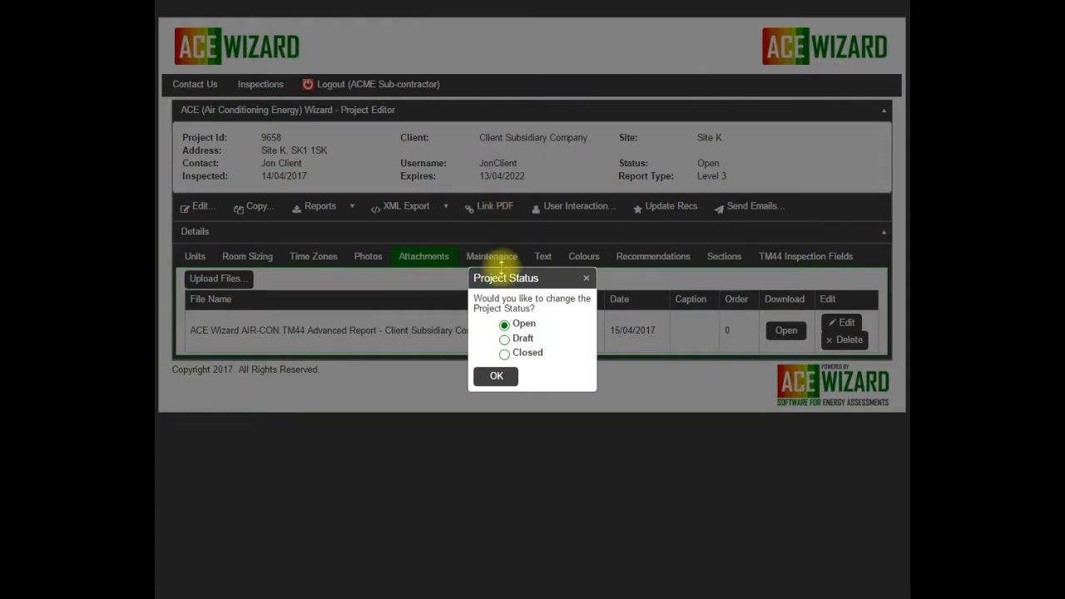
click(504, 339)
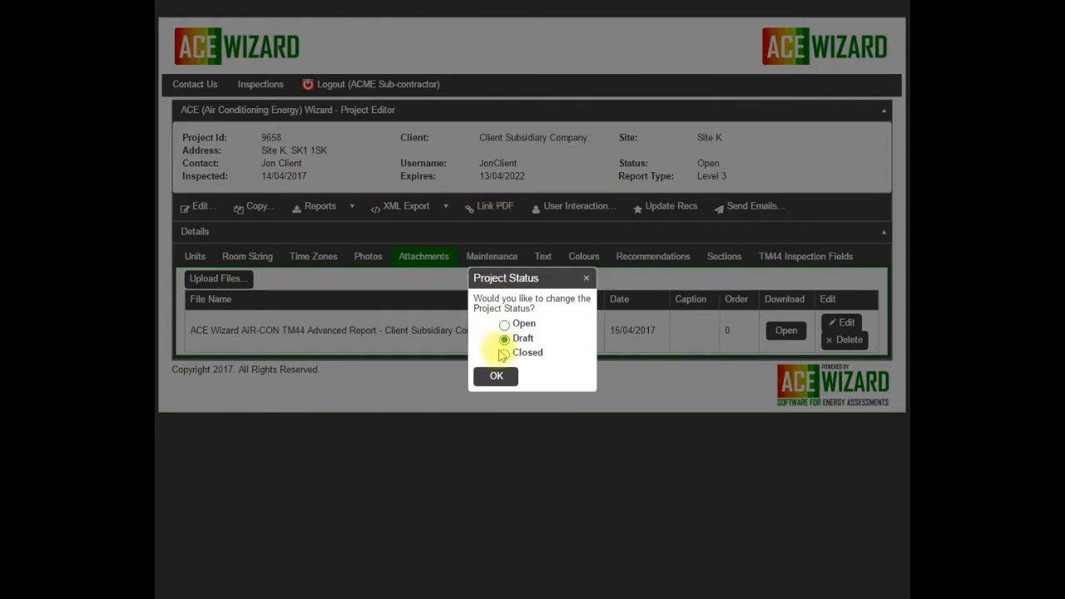
click(495, 376)
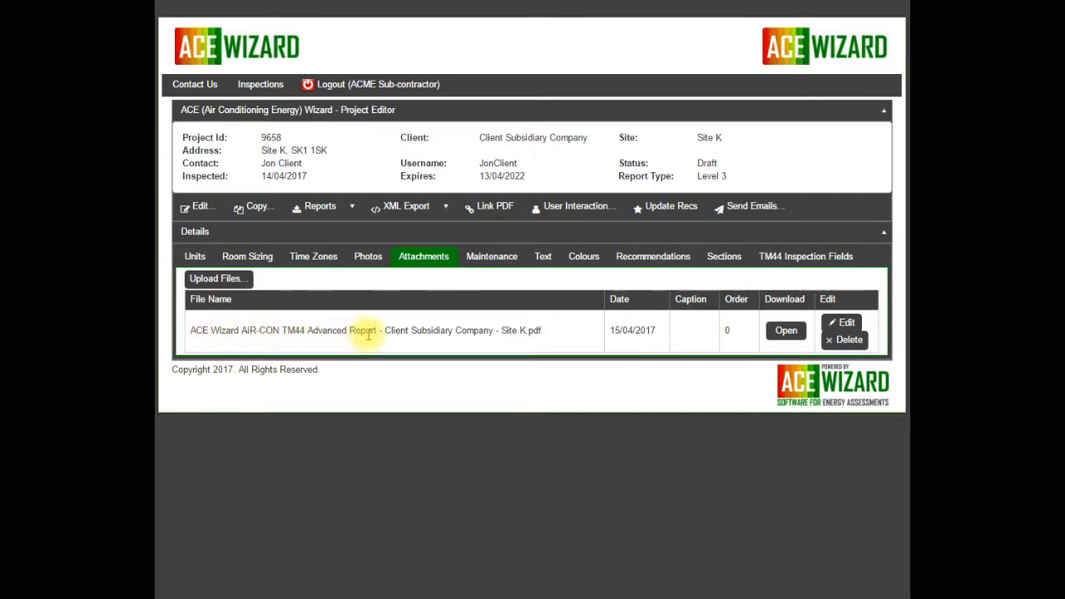
mouse_move(199, 206)
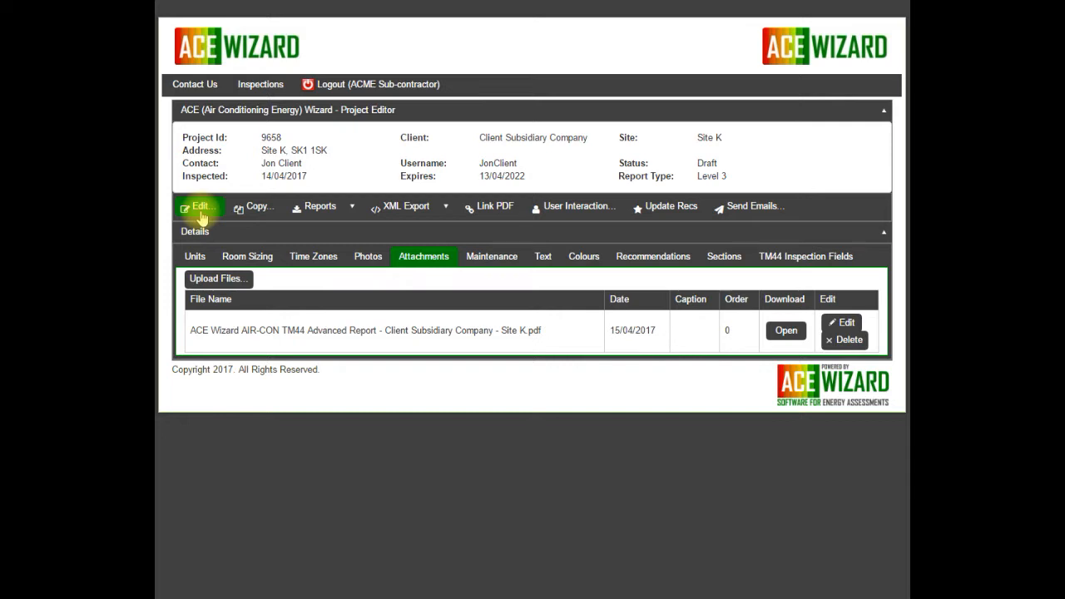
Edit the project details, reselect the client username, set status Closed and save
click(200, 206)
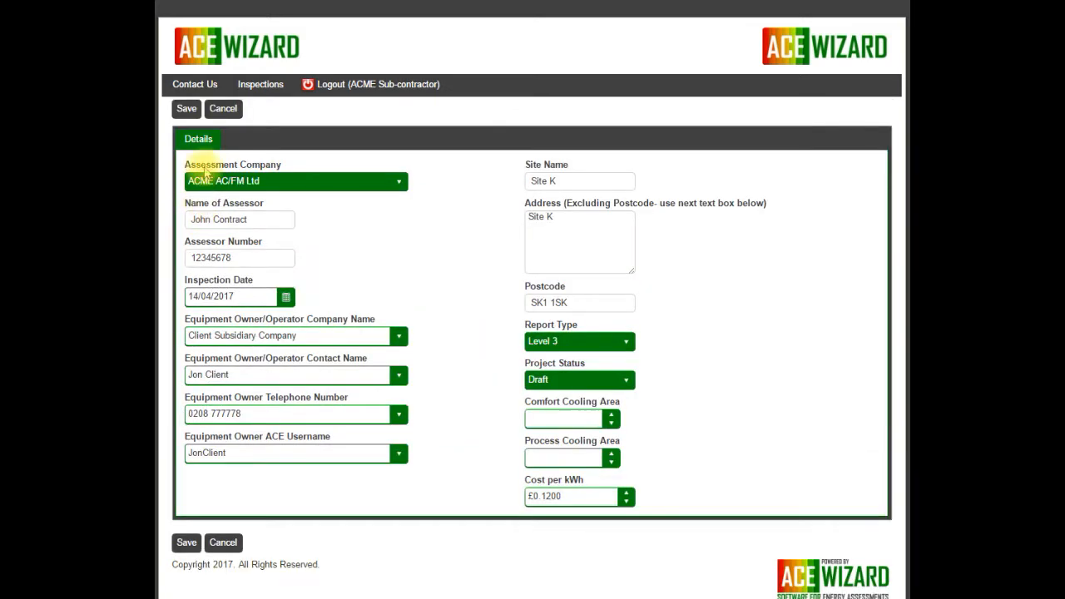
mouse_move(491, 493)
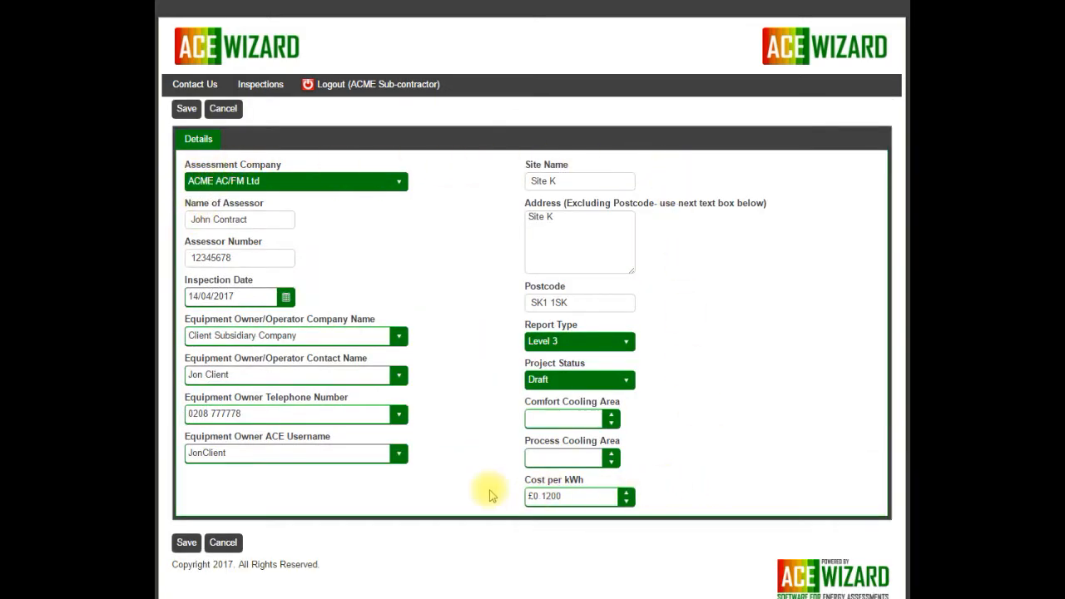
mouse_move(412, 320)
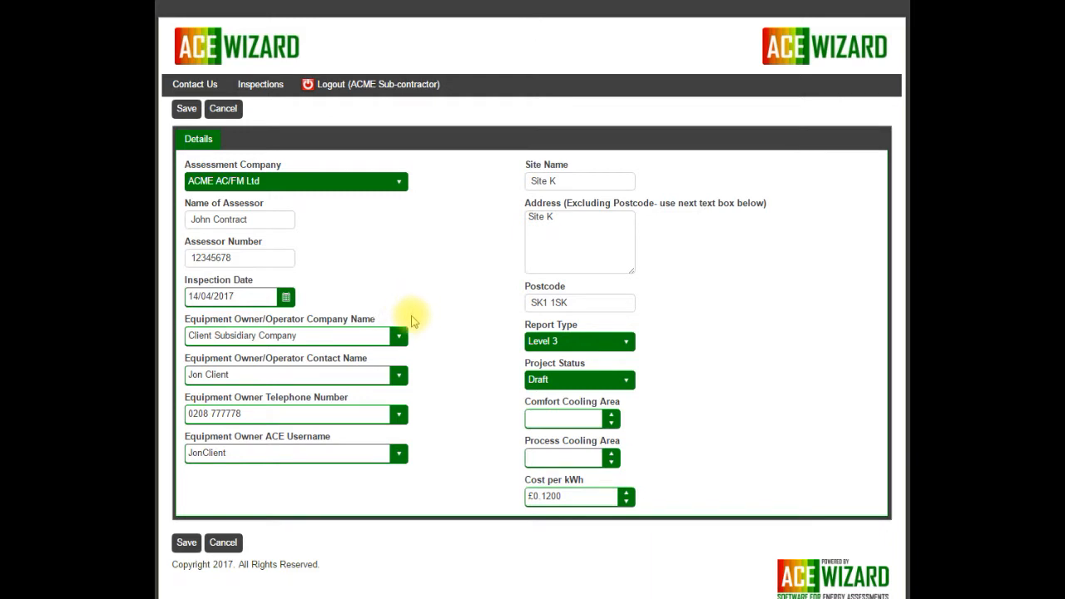
mouse_move(259, 309)
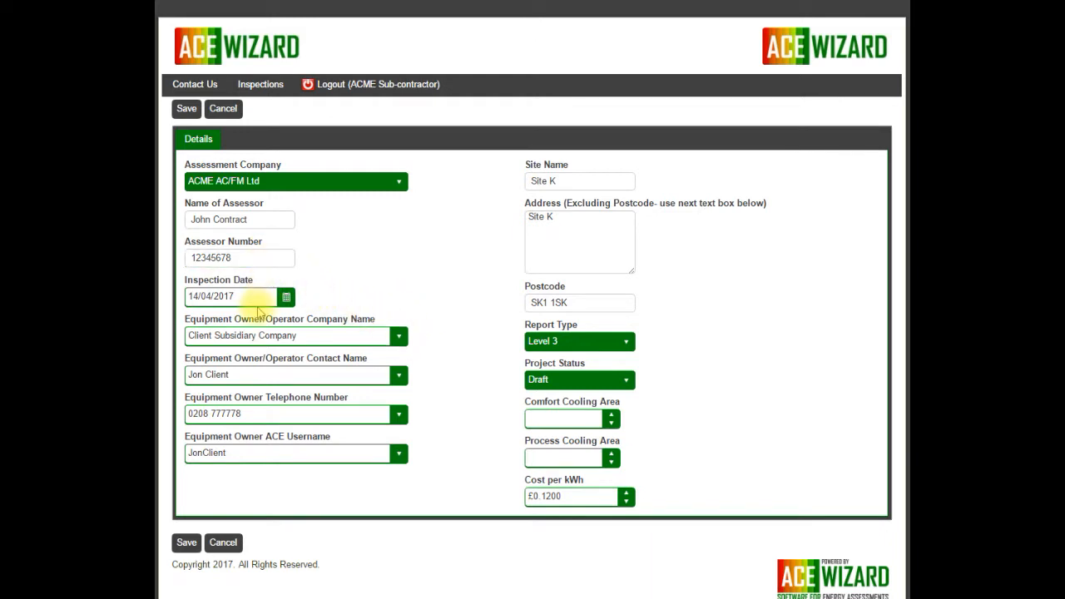
mouse_move(380, 414)
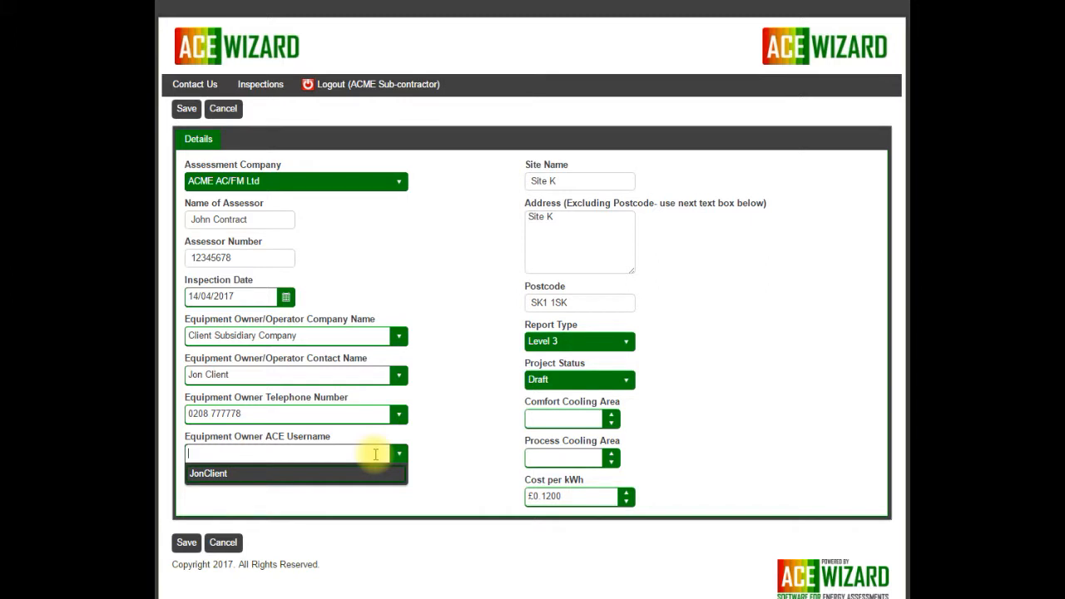
click(398, 453)
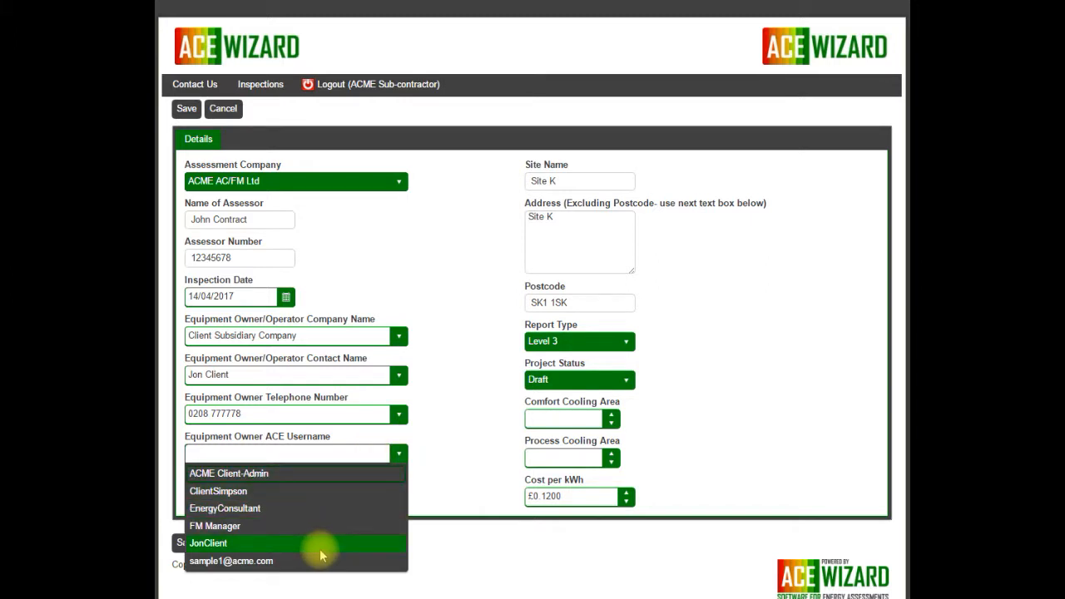
click(208, 542)
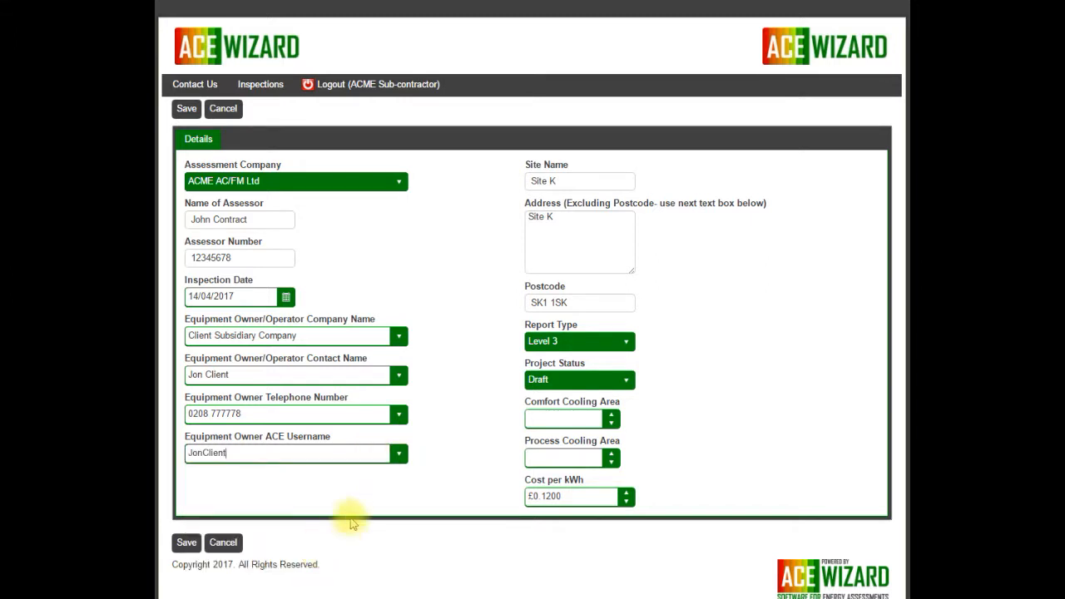
click(578, 379)
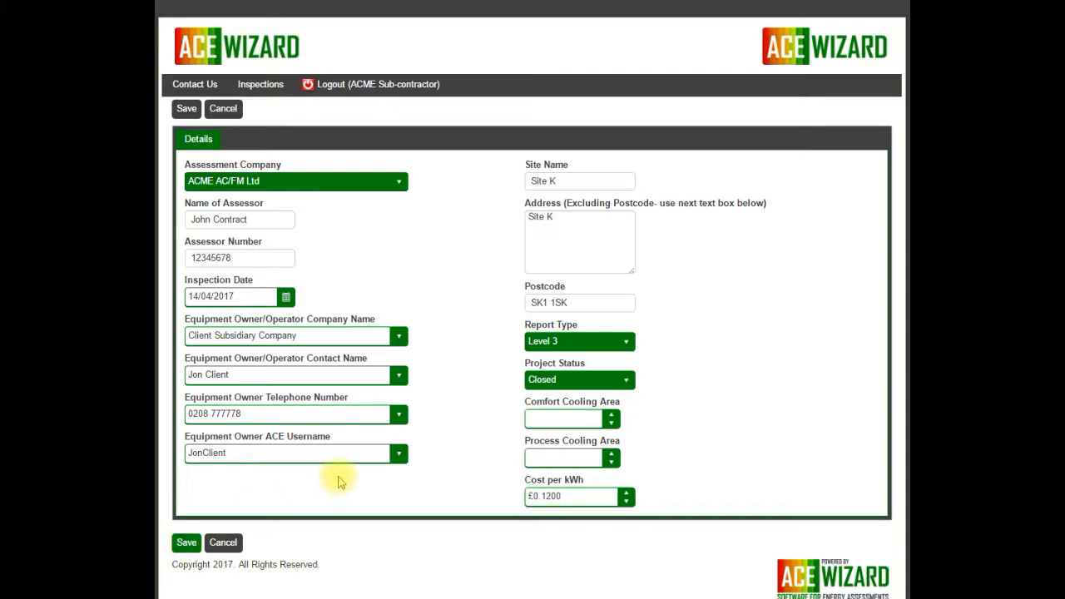
click(186, 108)
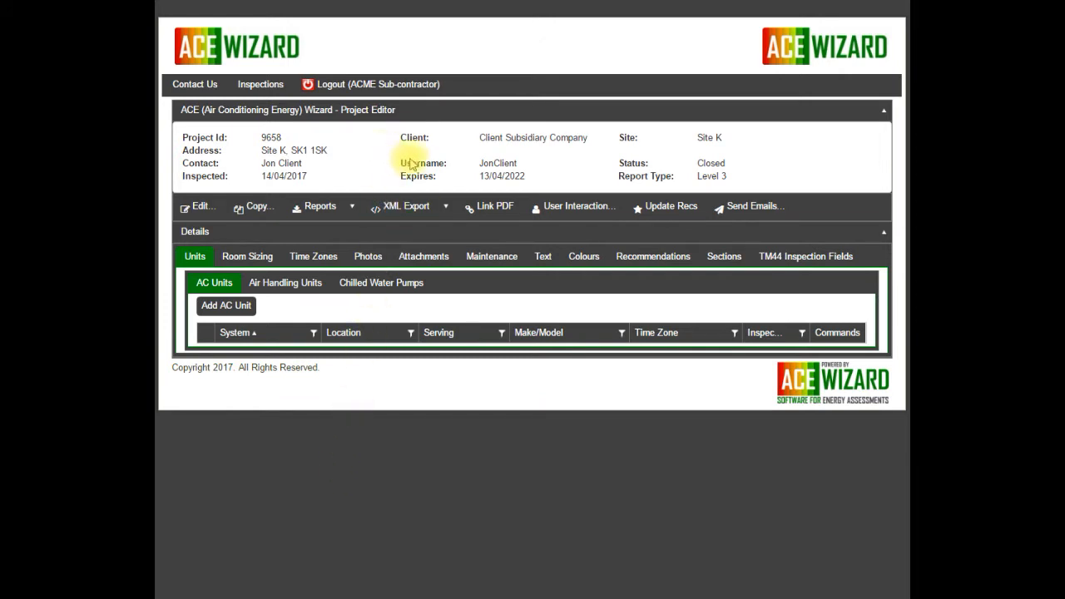
mouse_move(400, 166)
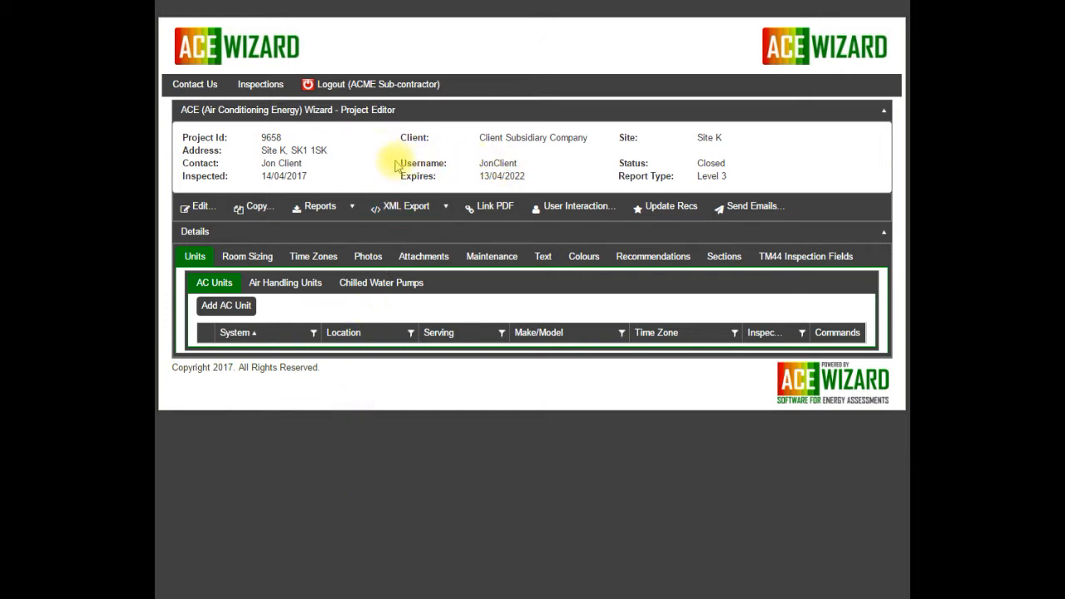
mouse_move(516, 164)
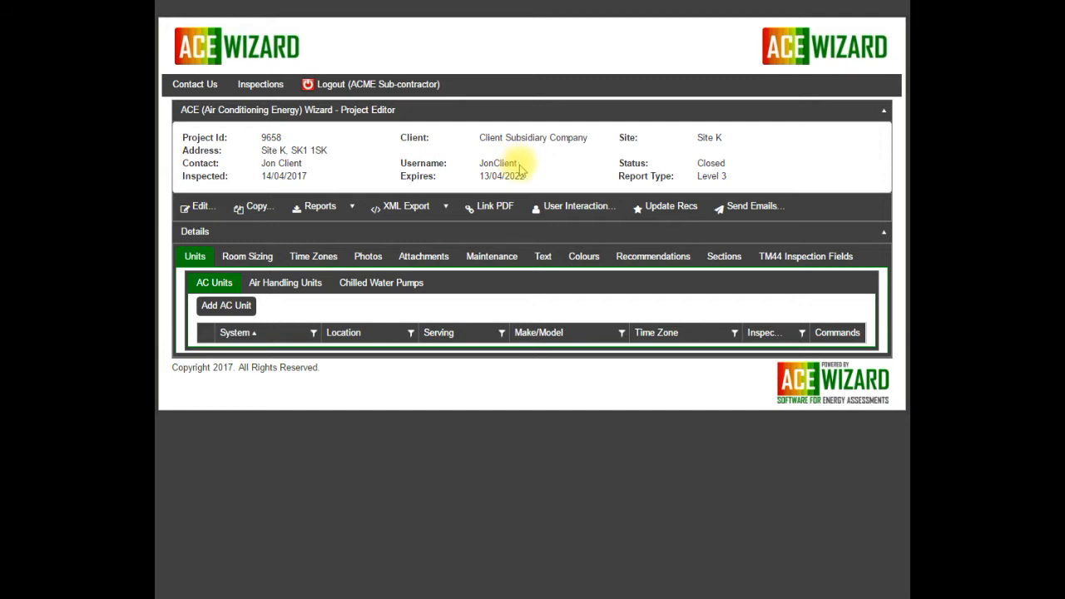
mouse_move(748, 218)
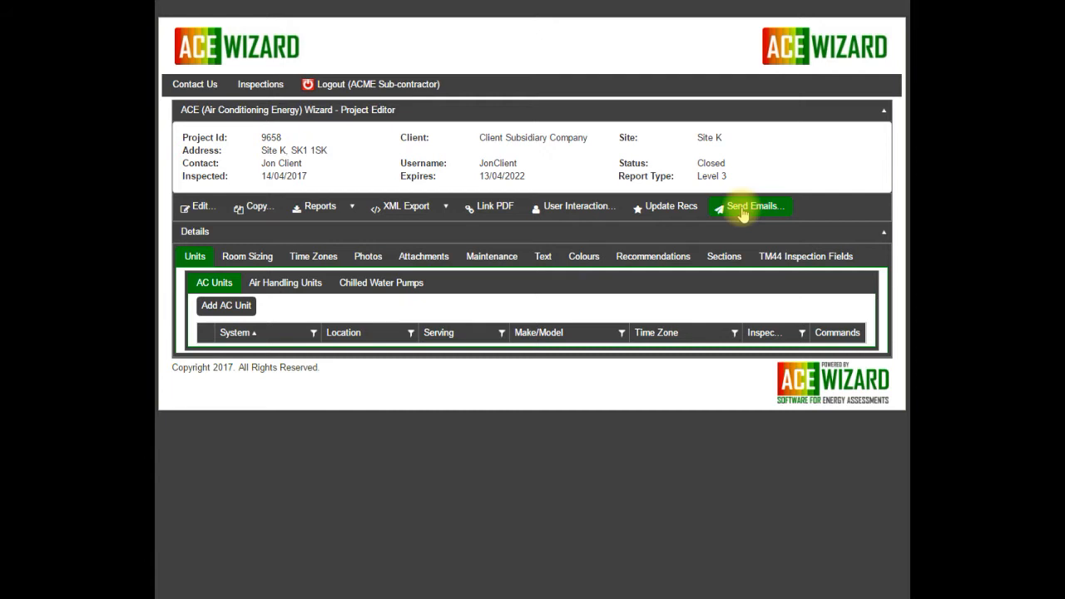
Send the client their login credentials email at the suggested address starting 'ashl'
click(748, 206)
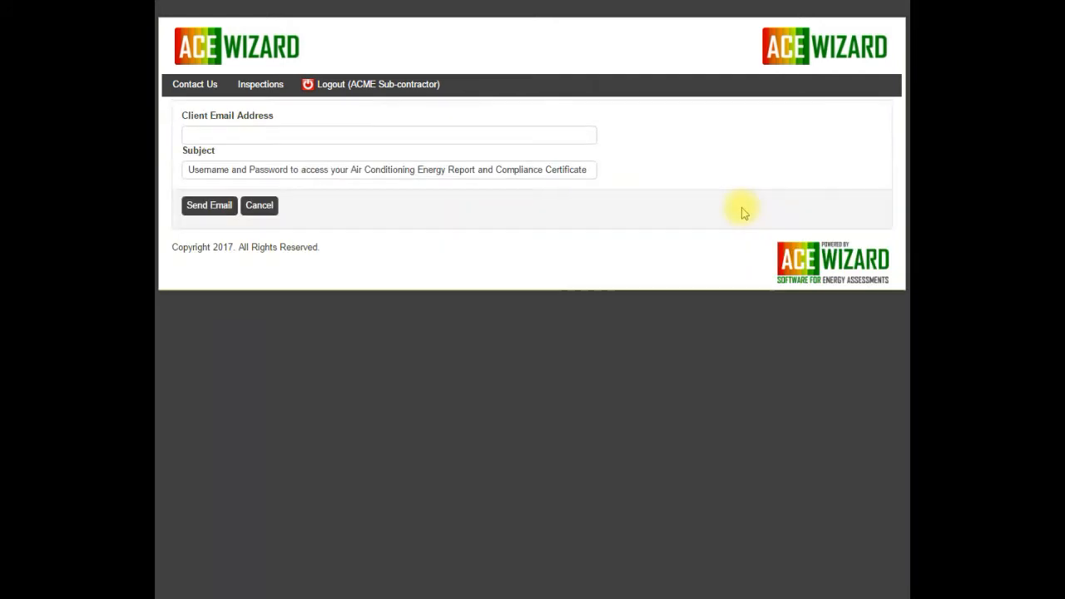
click(389, 135)
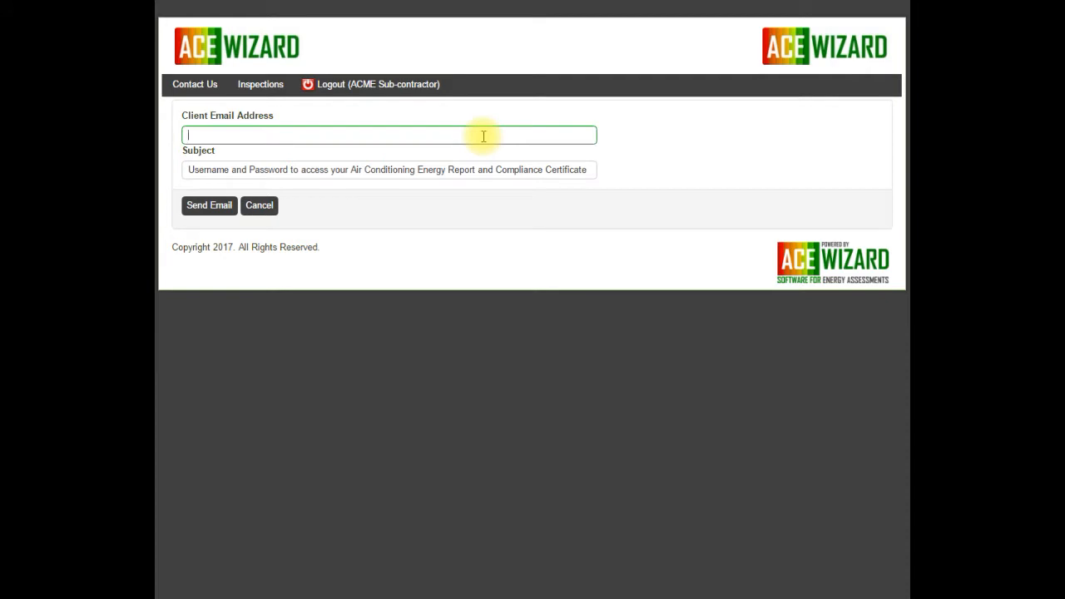
text(ashl)
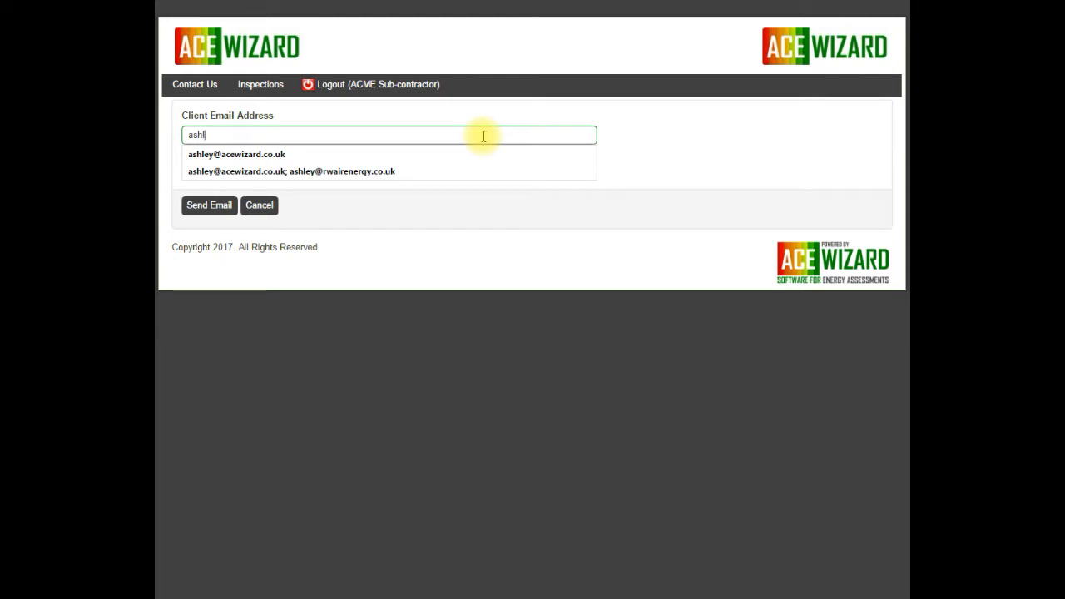
click(236, 154)
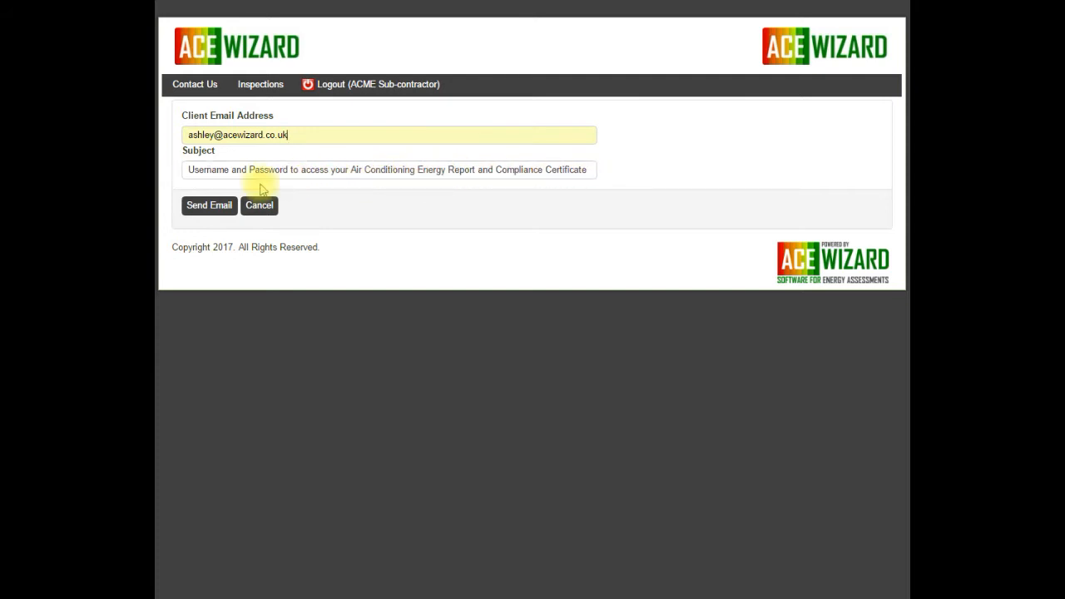
click(209, 205)
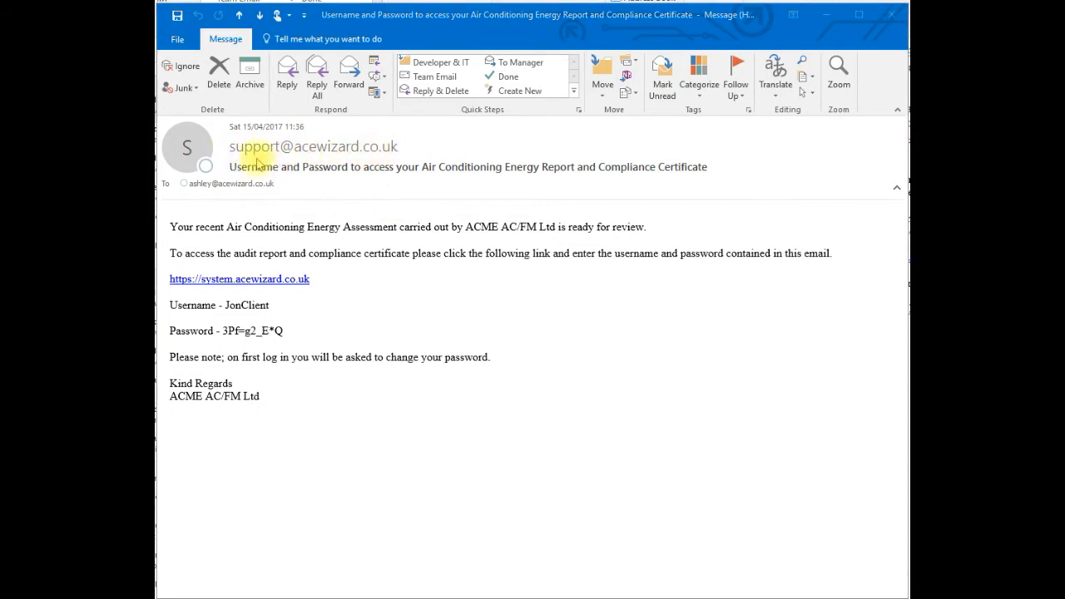
mouse_move(592, 162)
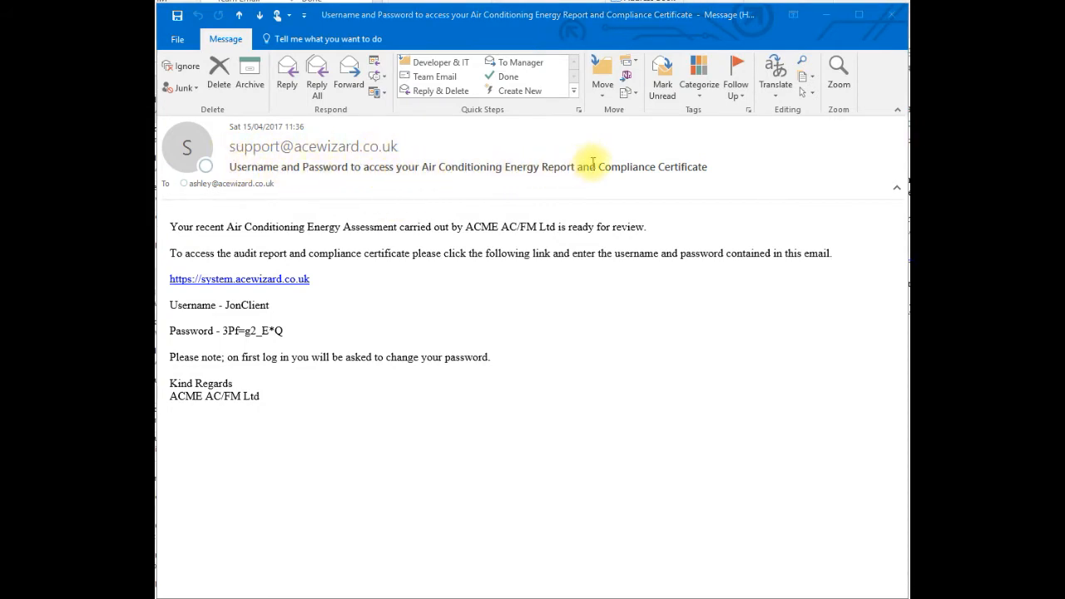
mouse_move(331, 237)
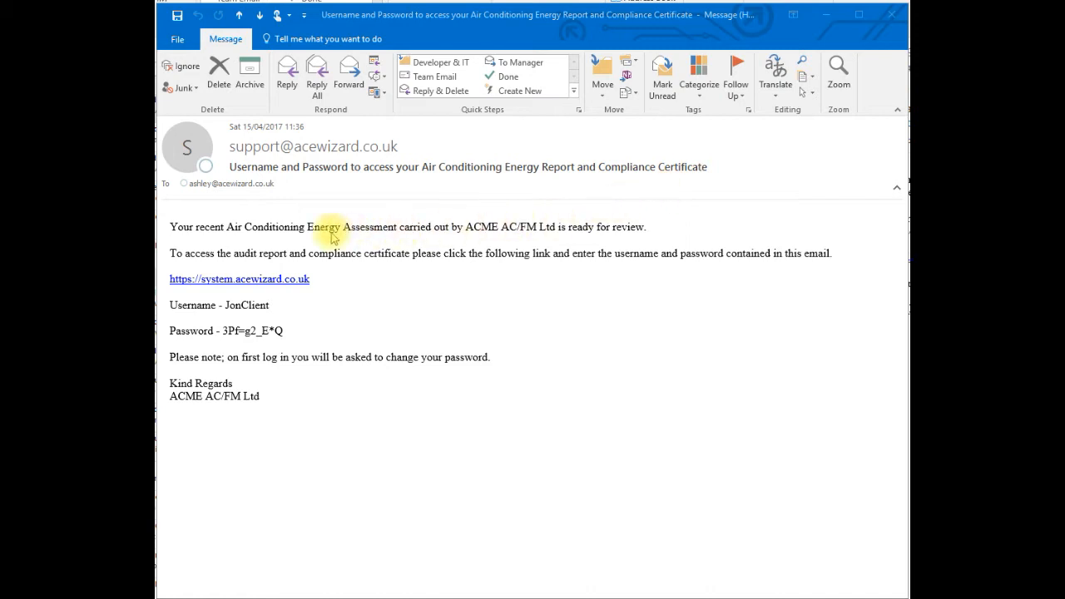
mouse_move(479, 231)
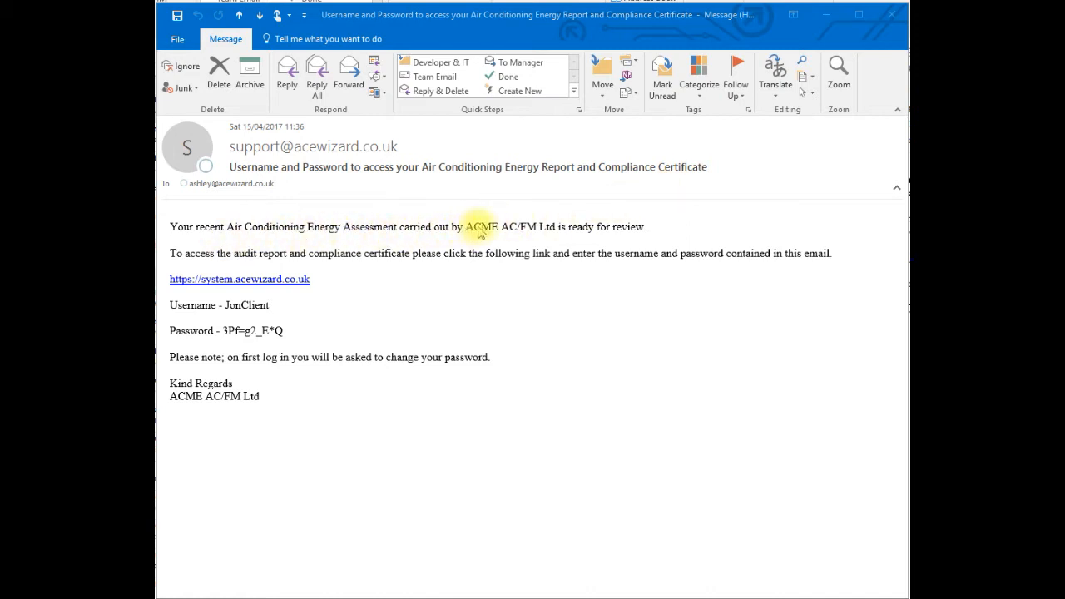
mouse_move(555, 233)
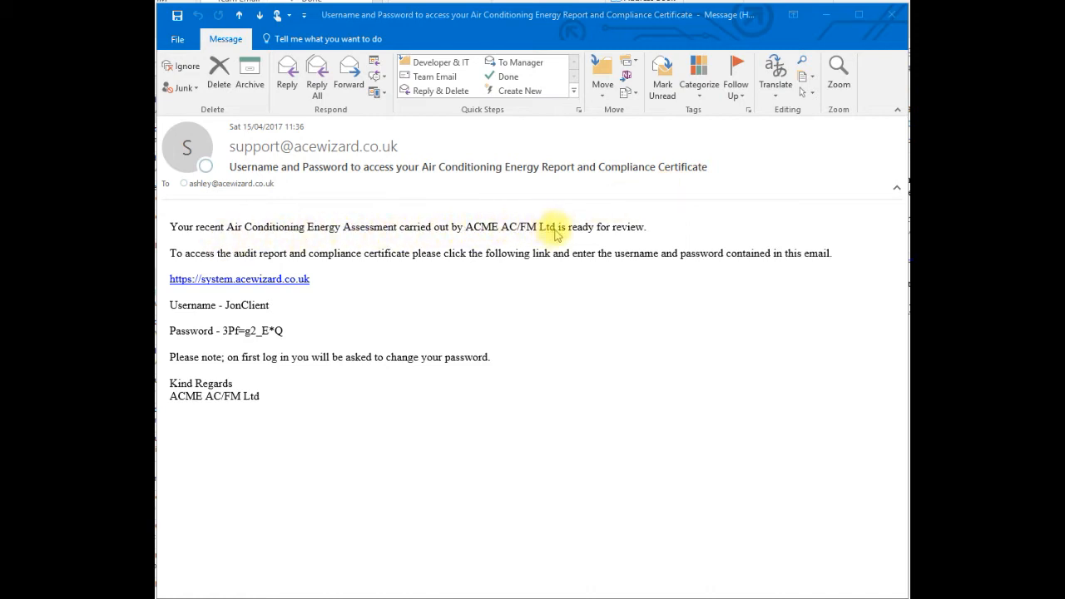
mouse_move(331, 285)
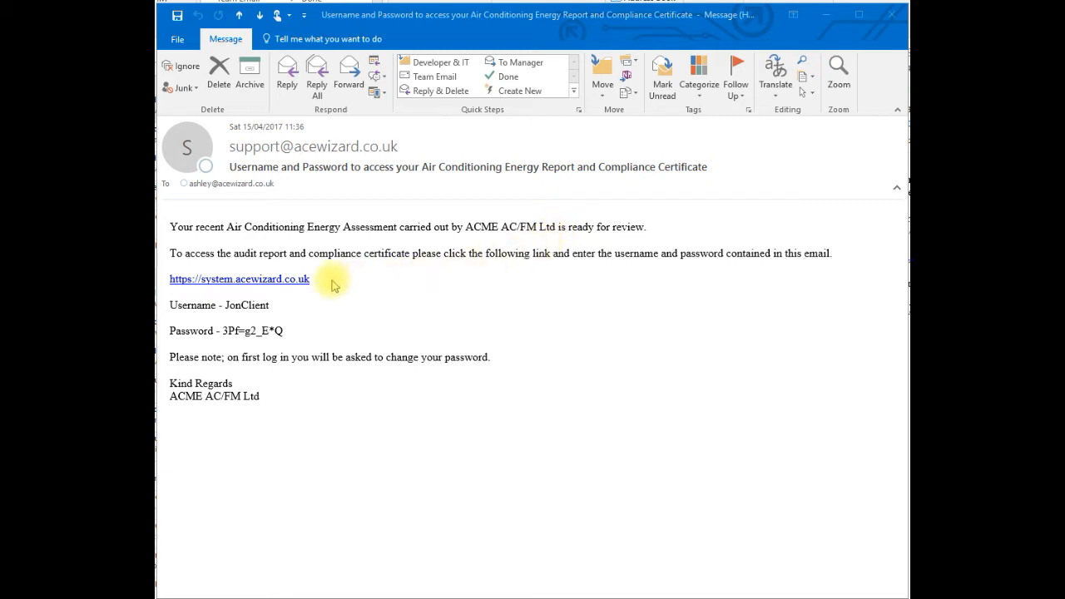
mouse_move(227, 278)
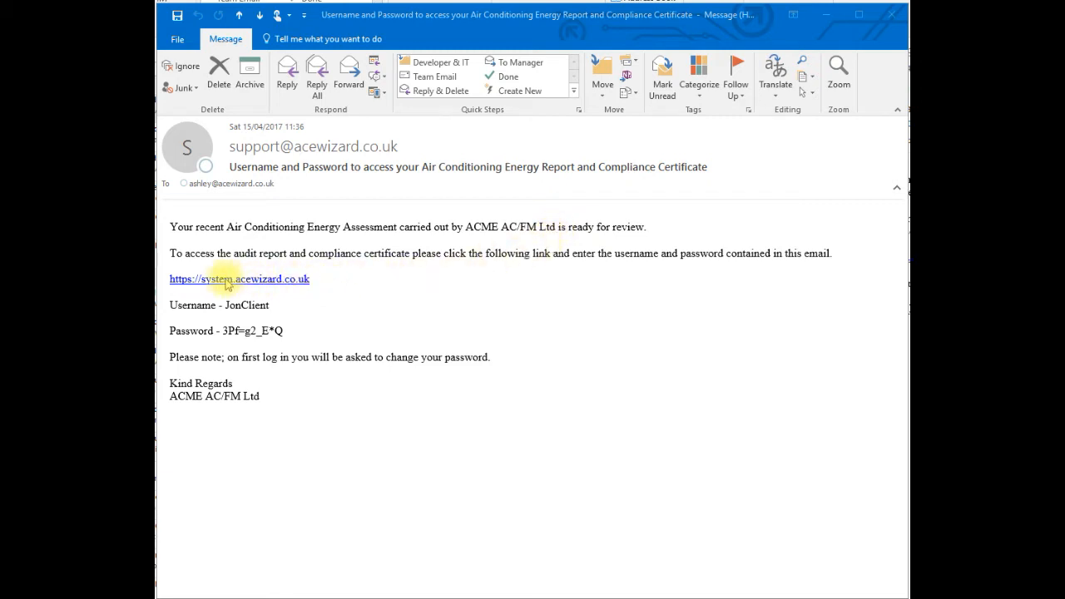
mouse_move(241, 285)
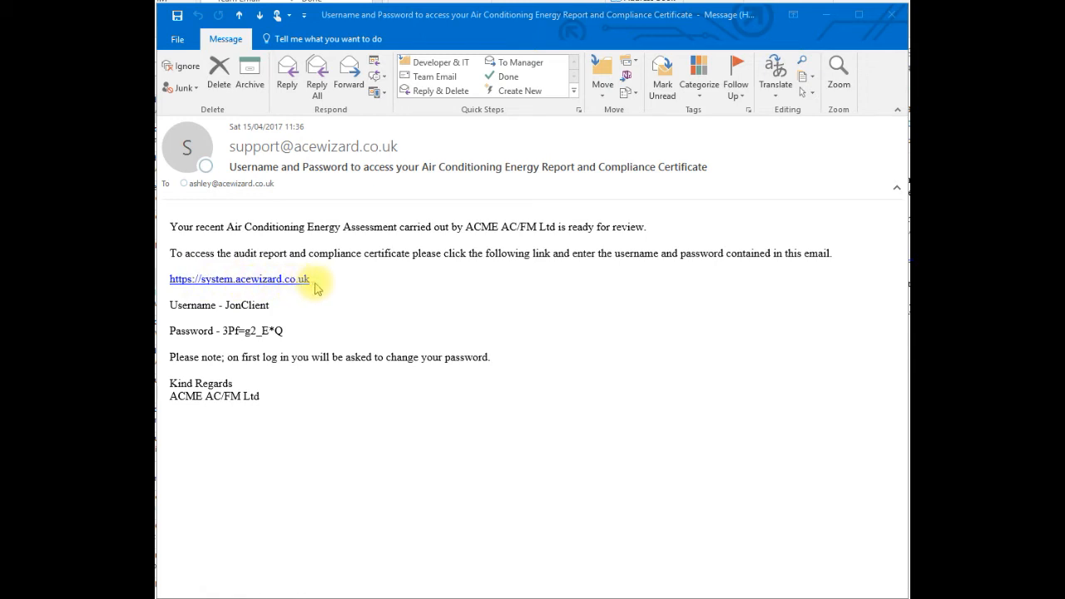
mouse_move(314, 293)
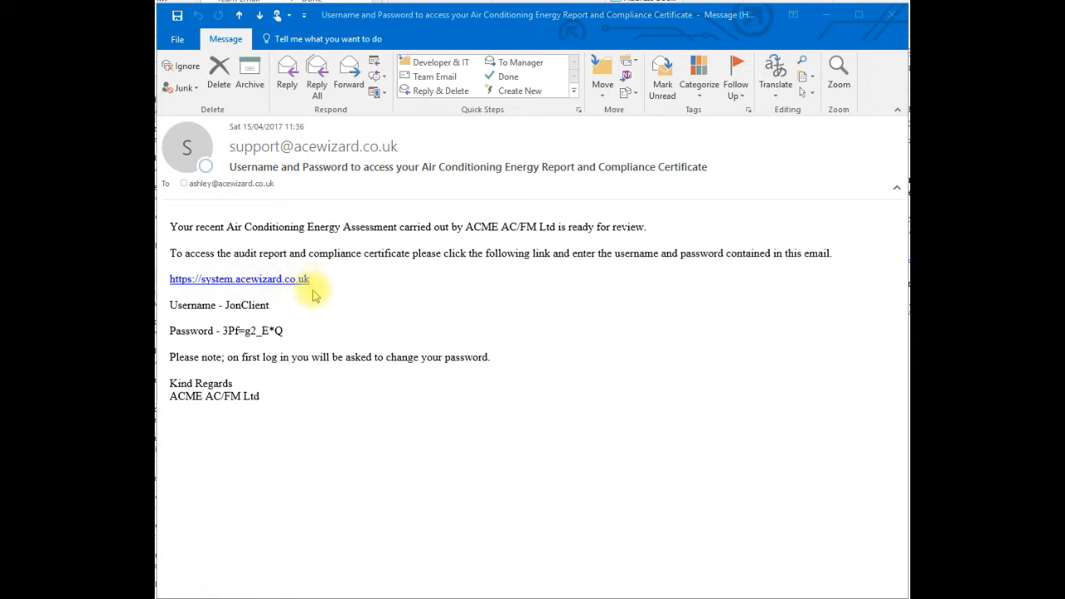
mouse_move(226, 308)
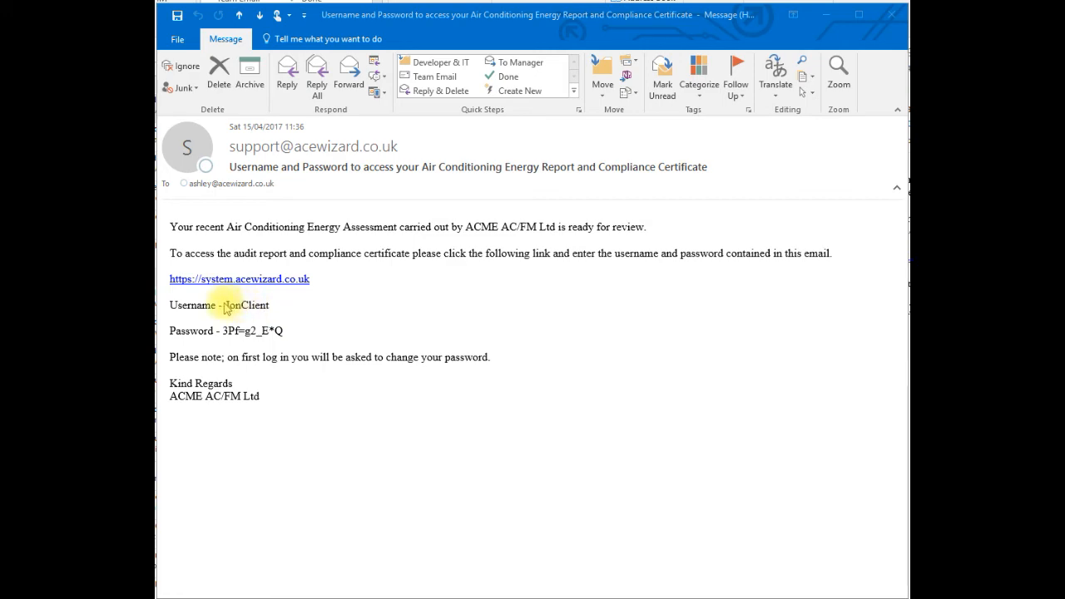